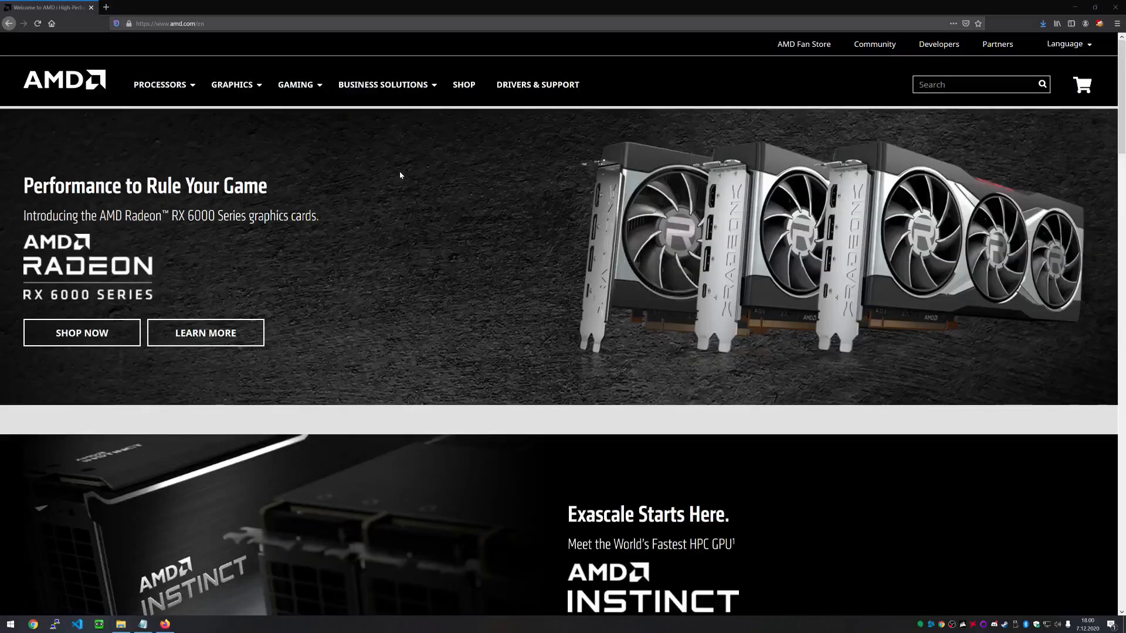
pyautogui.moveTo(537, 85)
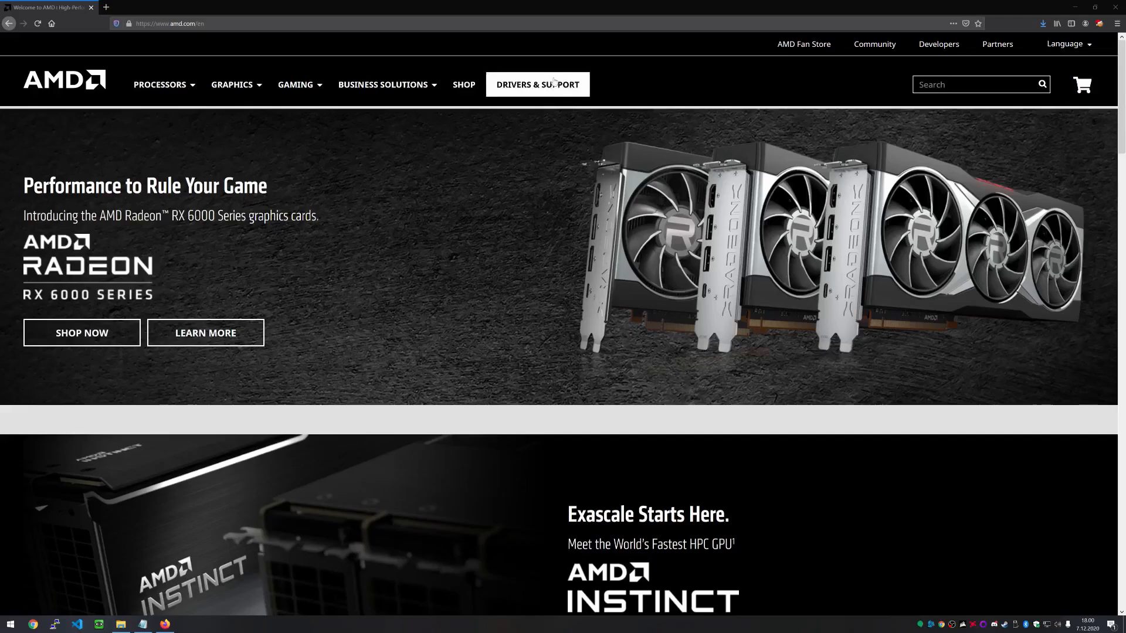
# - Go to Drivers & Support and load the Chipsets > AMD Socket AM4 > X570 driver page
pyautogui.click(537, 84)
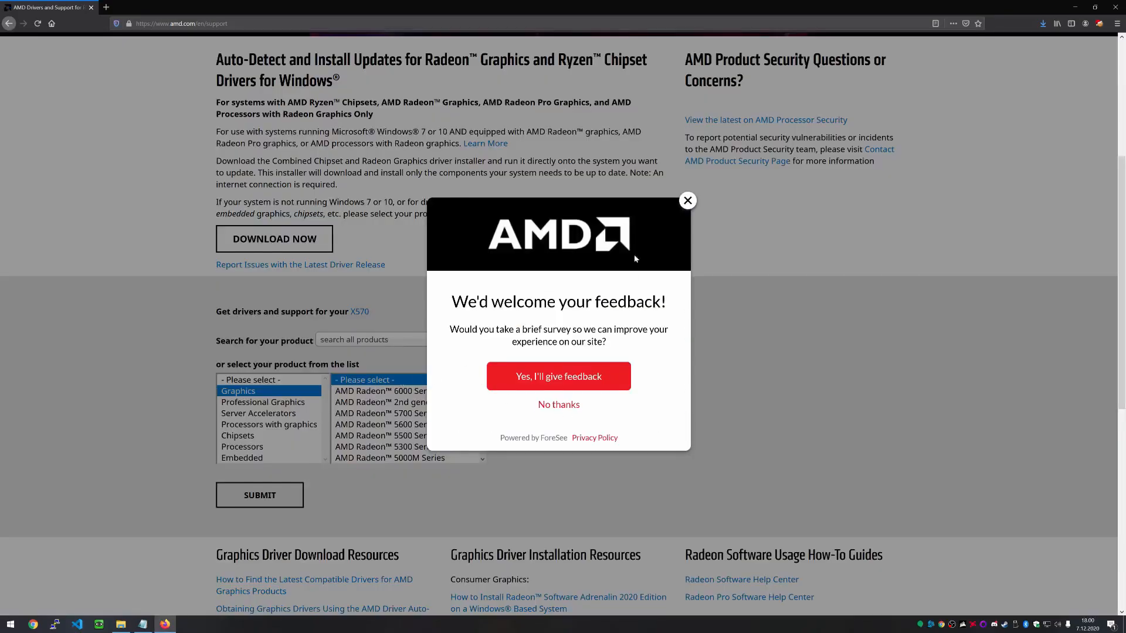
pyautogui.click(686, 201)
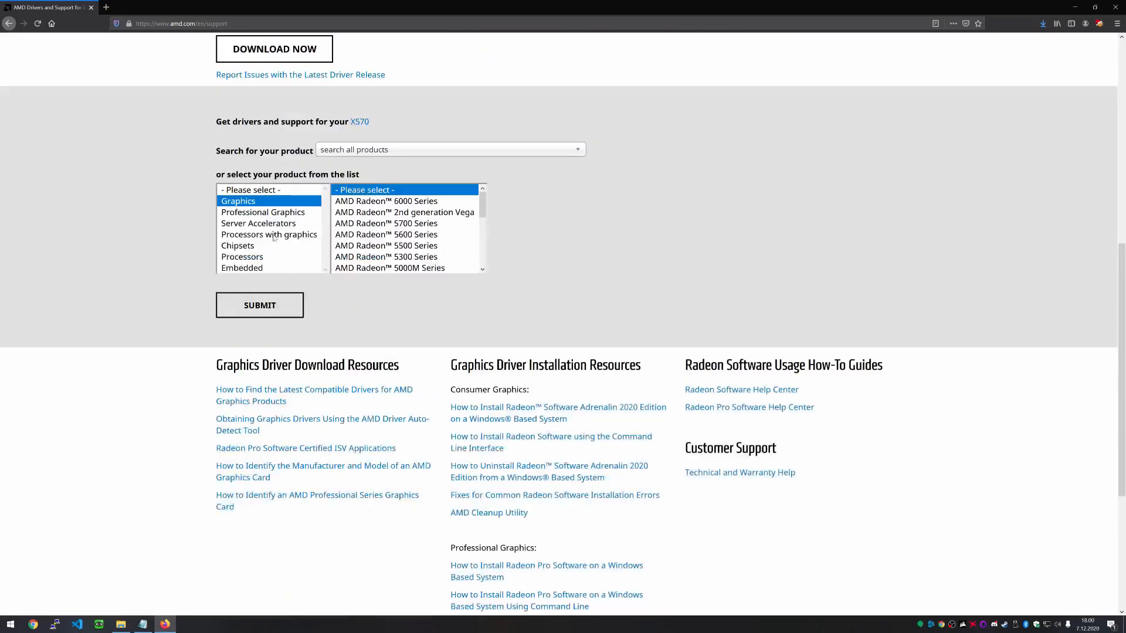
pyautogui.click(238, 245)
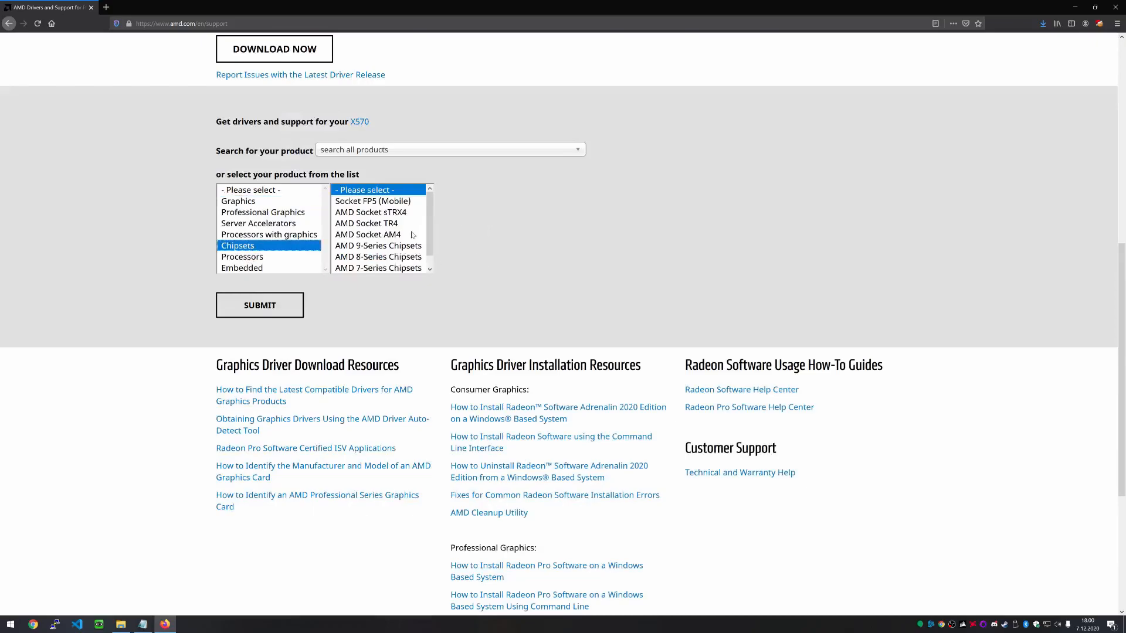
pyautogui.click(367, 235)
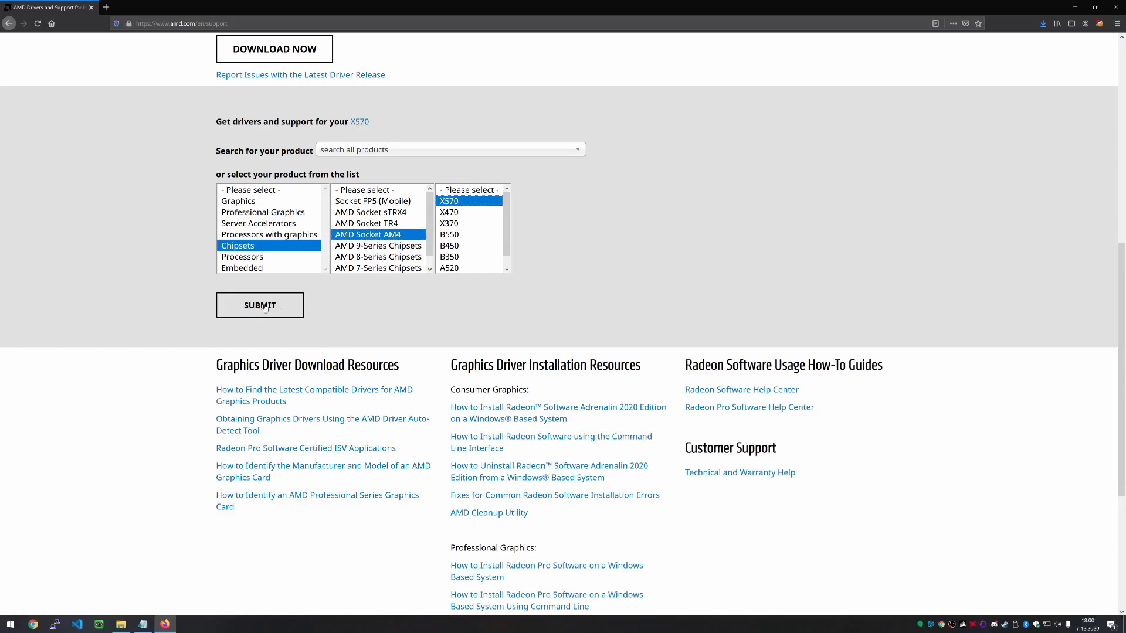
pyautogui.click(259, 305)
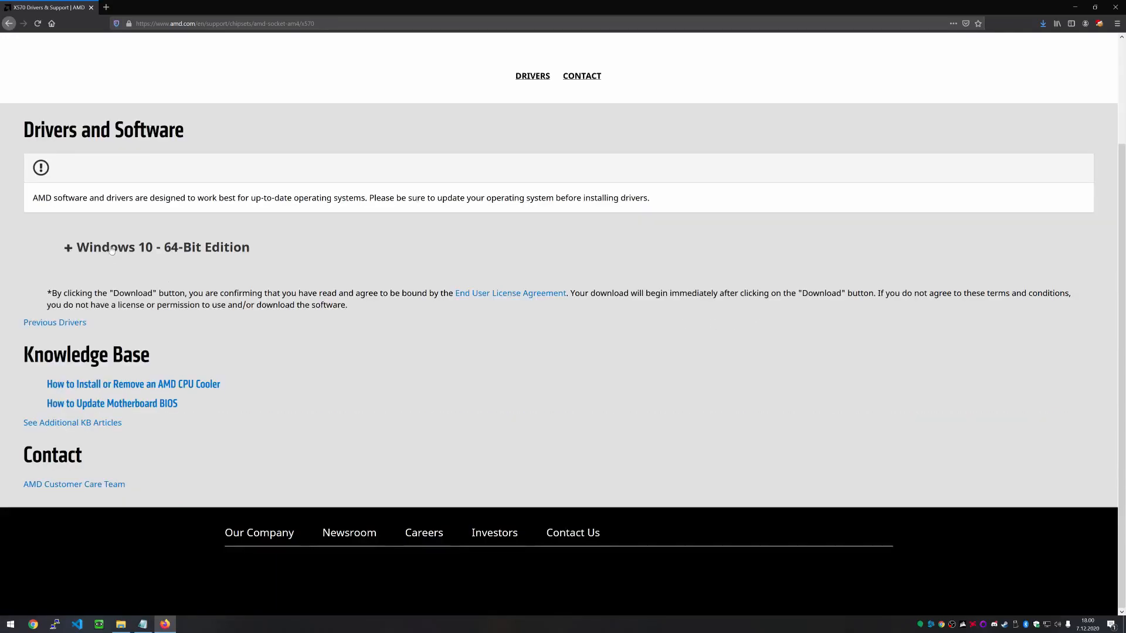
# - Expand Windows 10 64-Bit Edition and download the AMD RAID Driver (SATA, NVMe RAID) zip
pyautogui.click(156, 247)
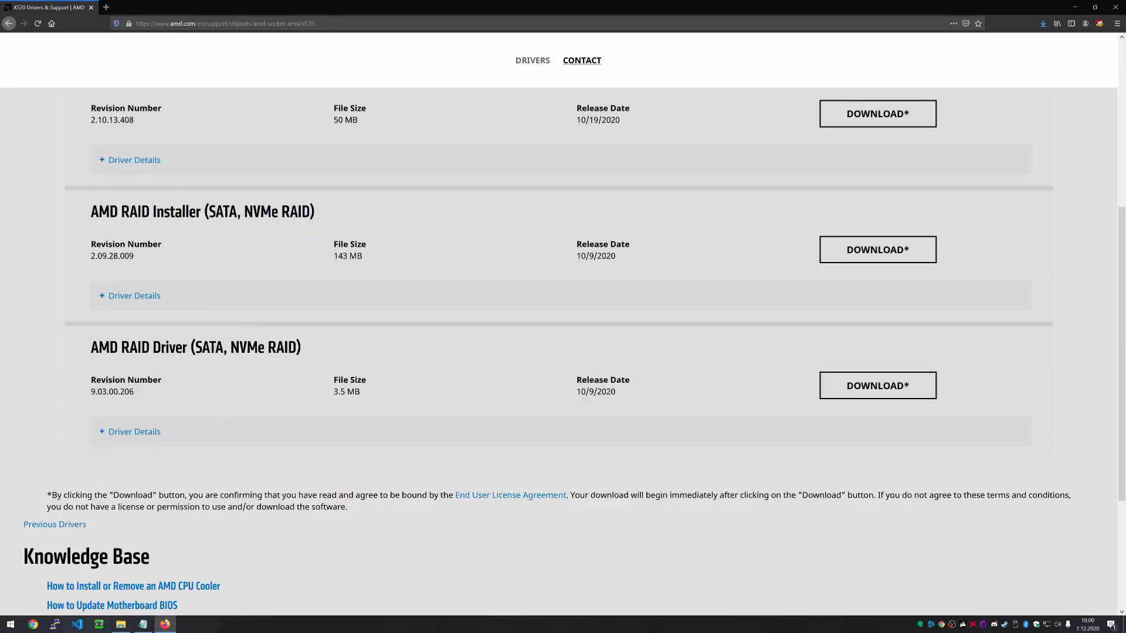
pyautogui.doubleClick(158, 211)
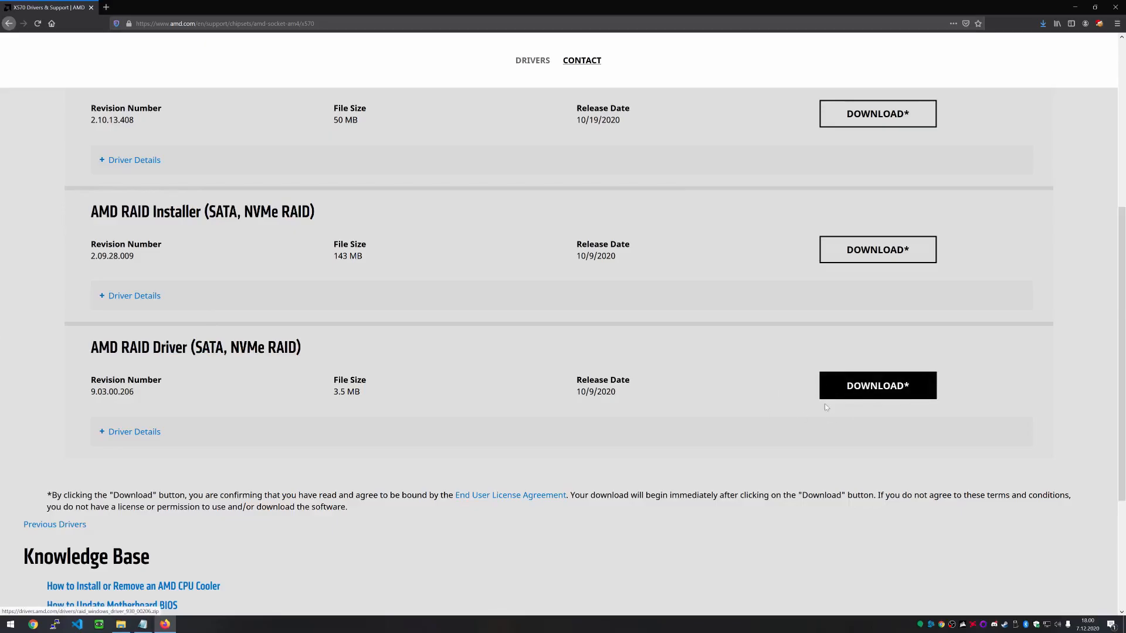
pyautogui.click(877, 386)
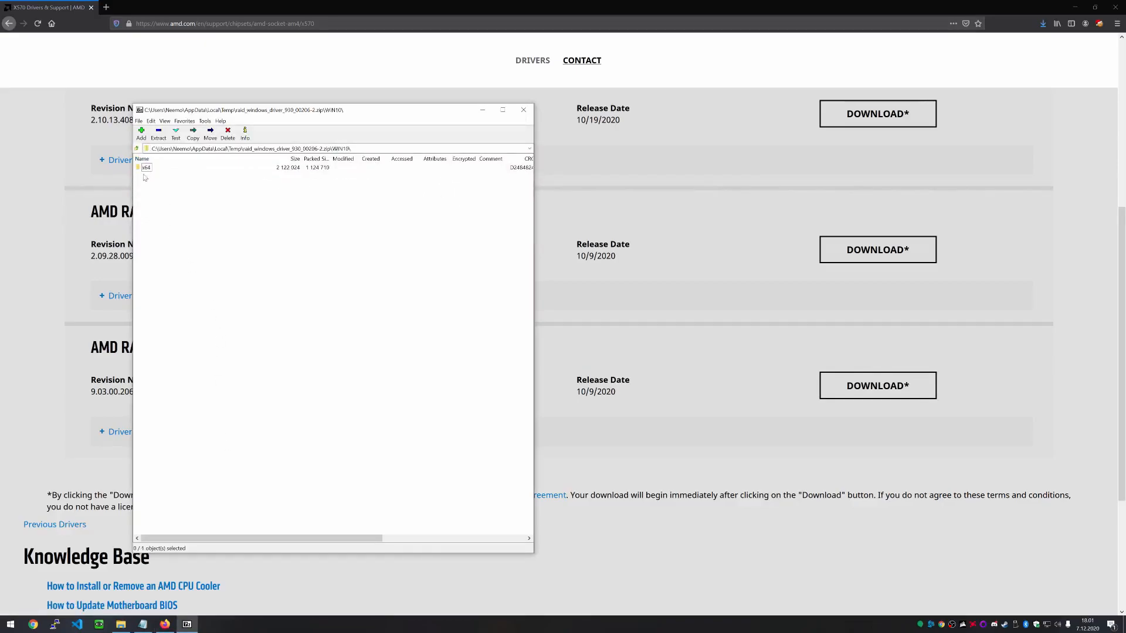
# - Browse the archive into x64 > NVMe_CC showing rcbottom, rccfg and rcraid
pyautogui.doubleClick(146, 167)
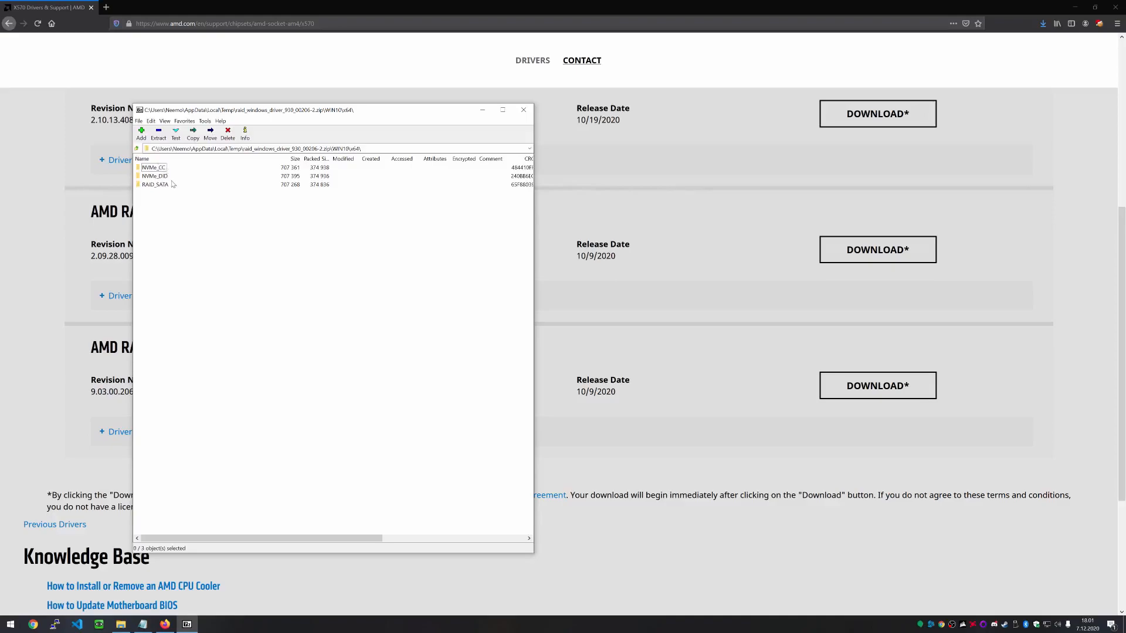
pyautogui.moveTo(255, 200)
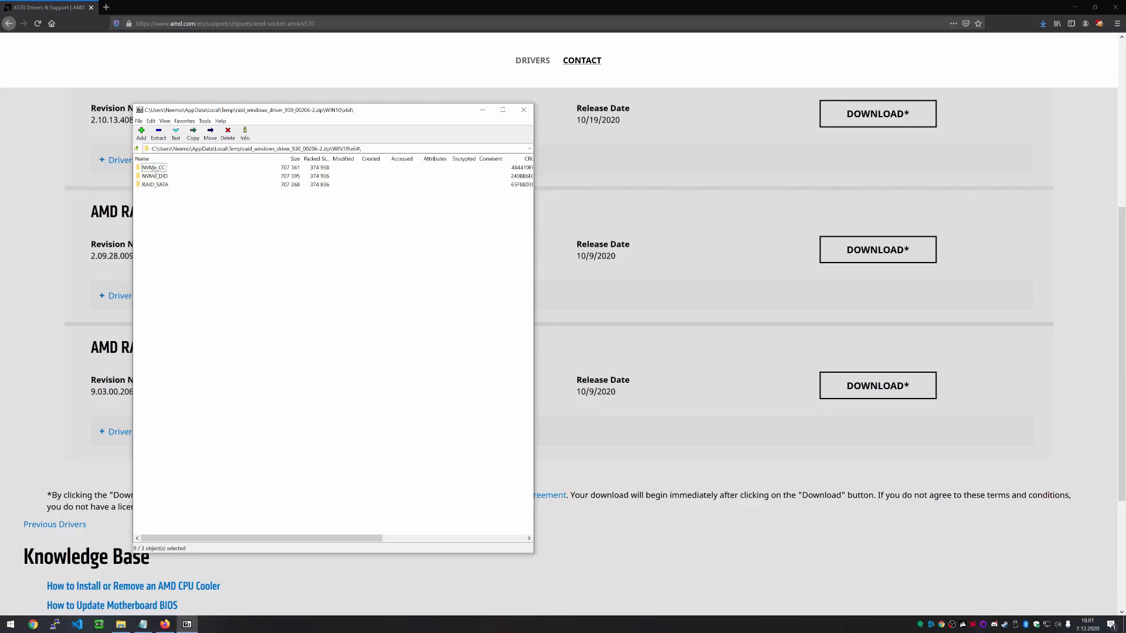
pyautogui.doubleClick(152, 167)
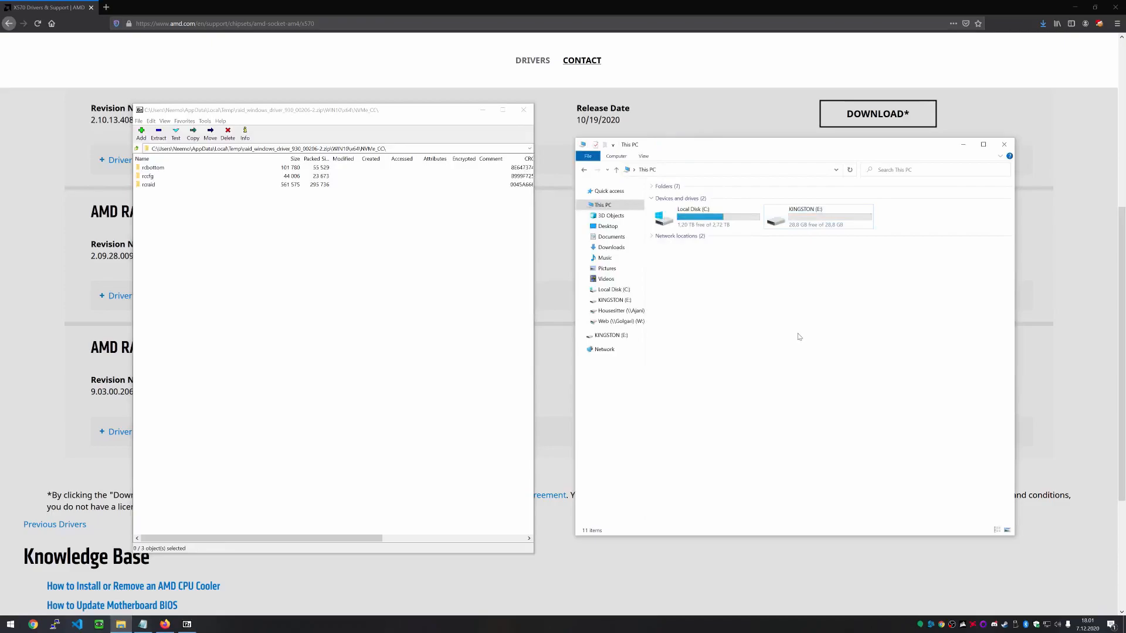
pyautogui.moveTo(805, 219)
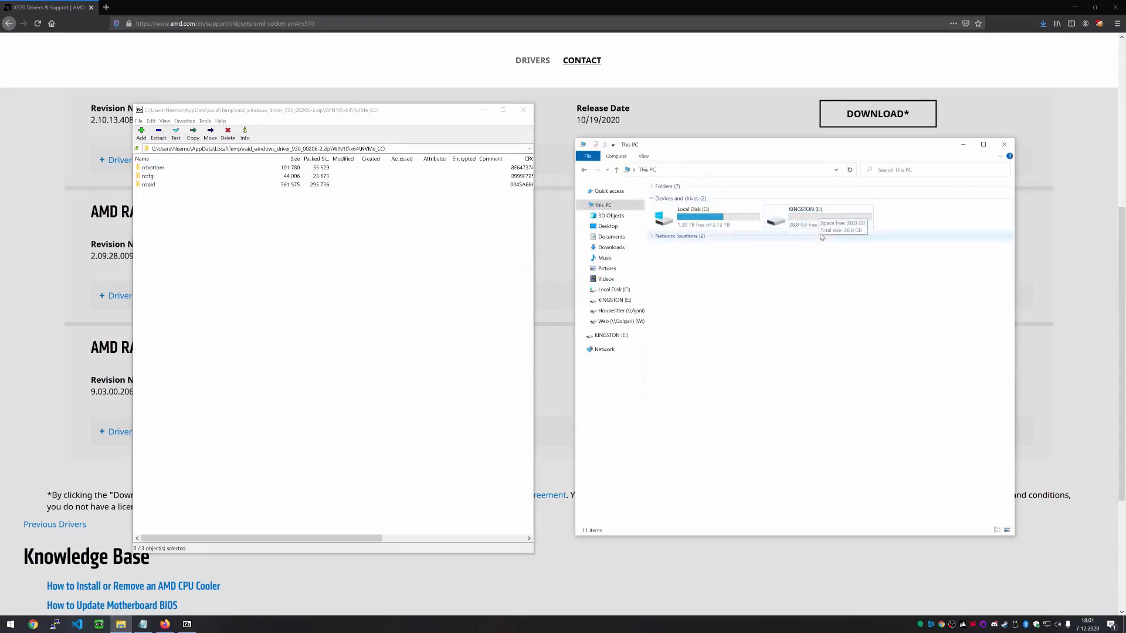
# - Copy the three driver folders onto KINGSTON (E:) and close 7-Zip
pyautogui.doubleClick(797, 217)
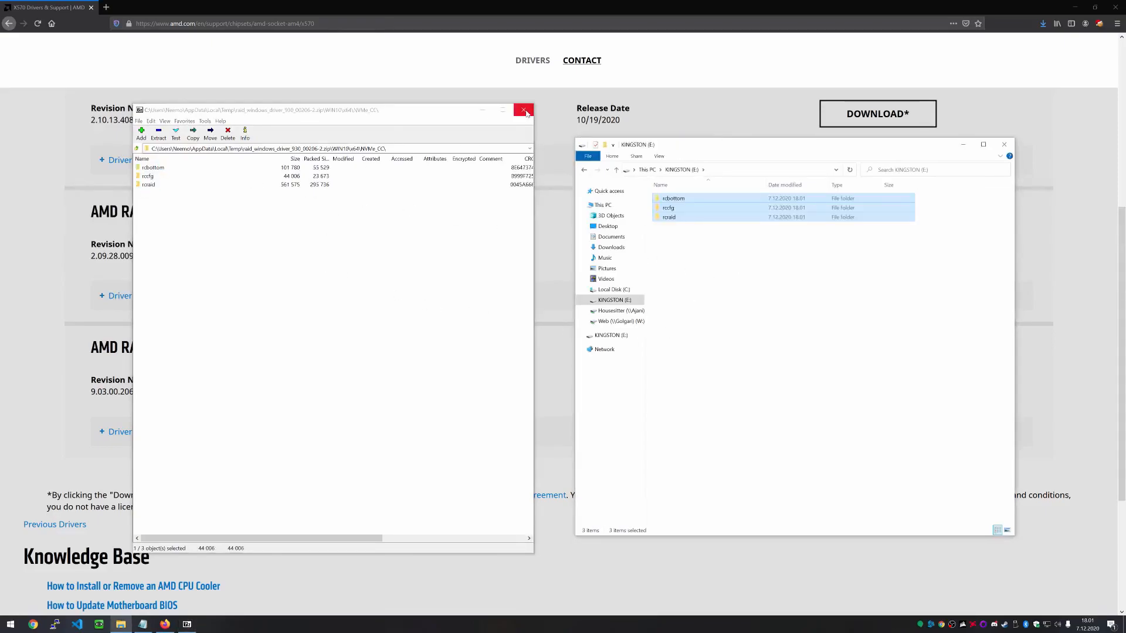
pyautogui.click(523, 110)
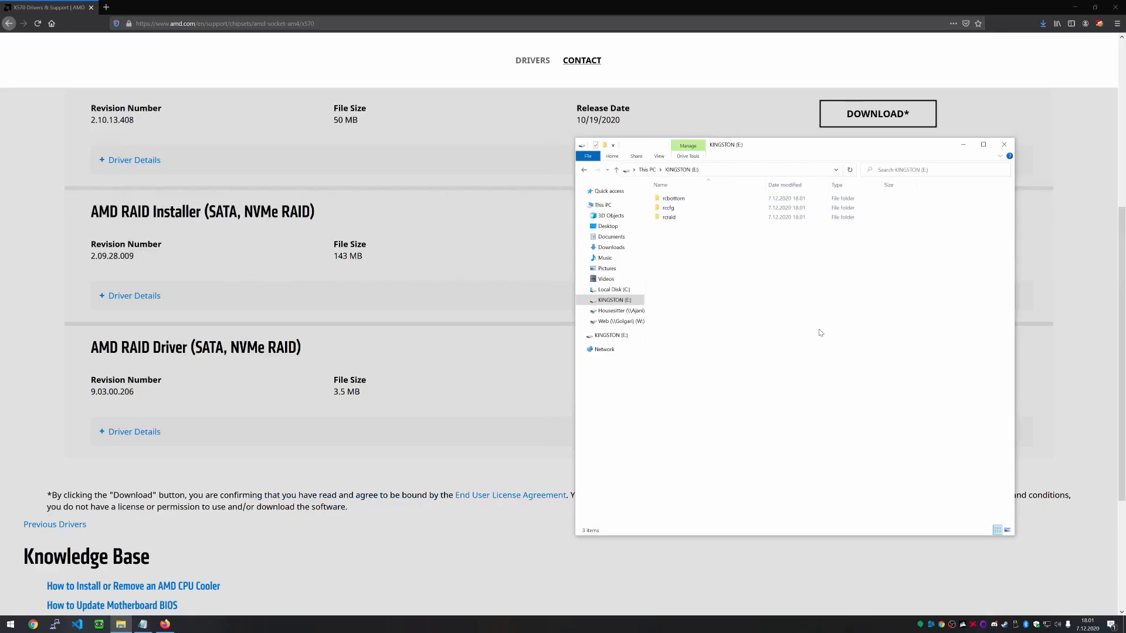
pyautogui.moveTo(489, 142)
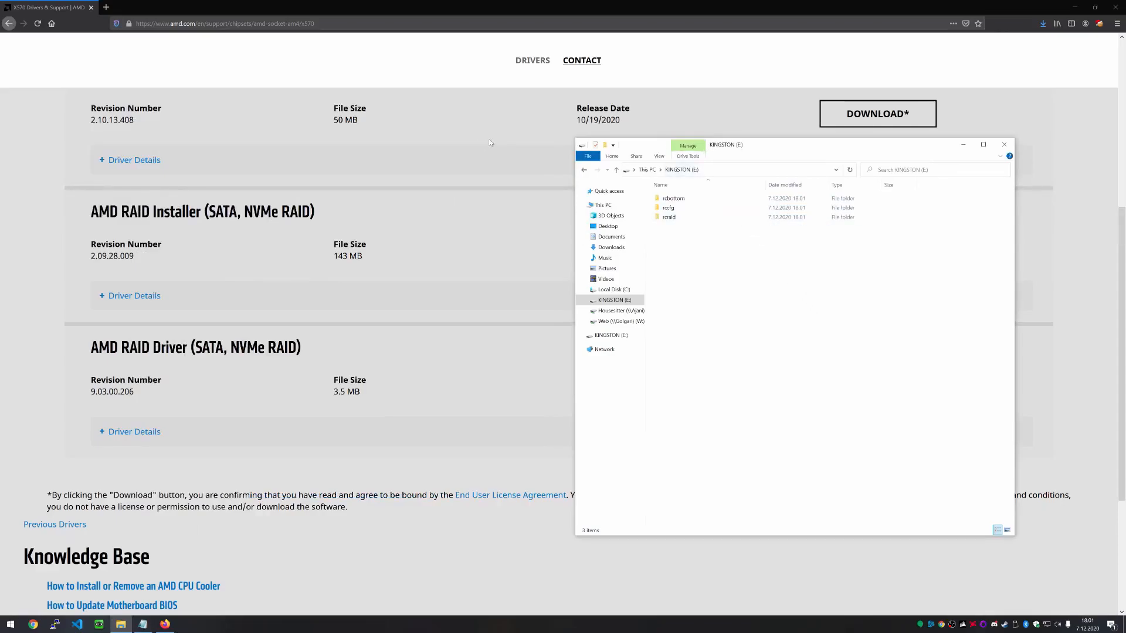
pyautogui.moveTo(725, 145); pyautogui.dragTo(530, 148)
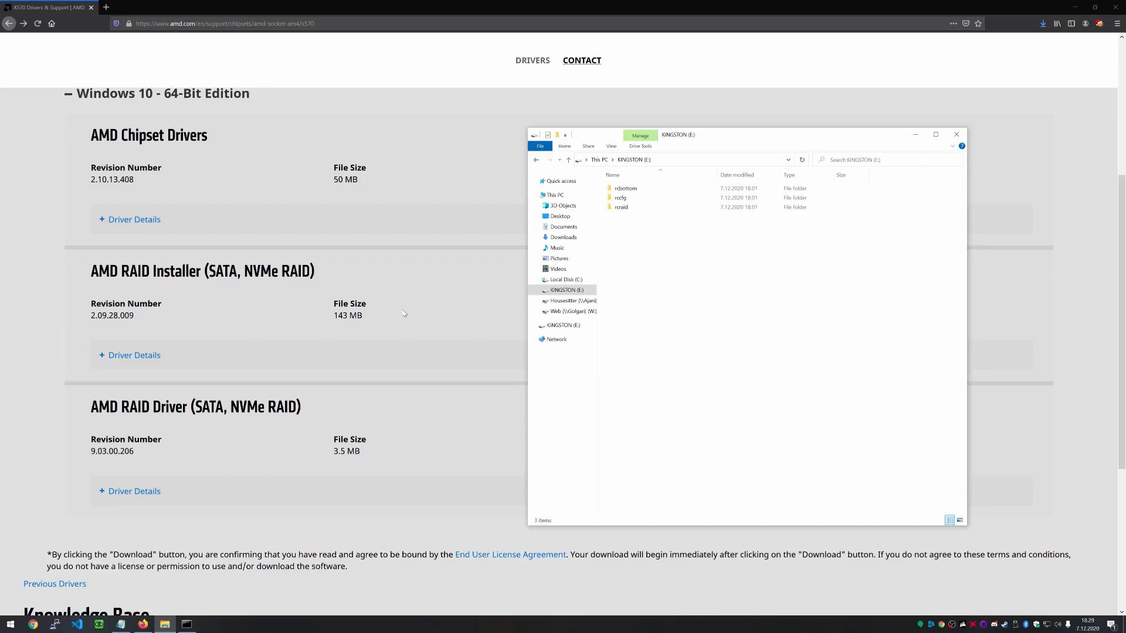
pyautogui.moveTo(436, 305)
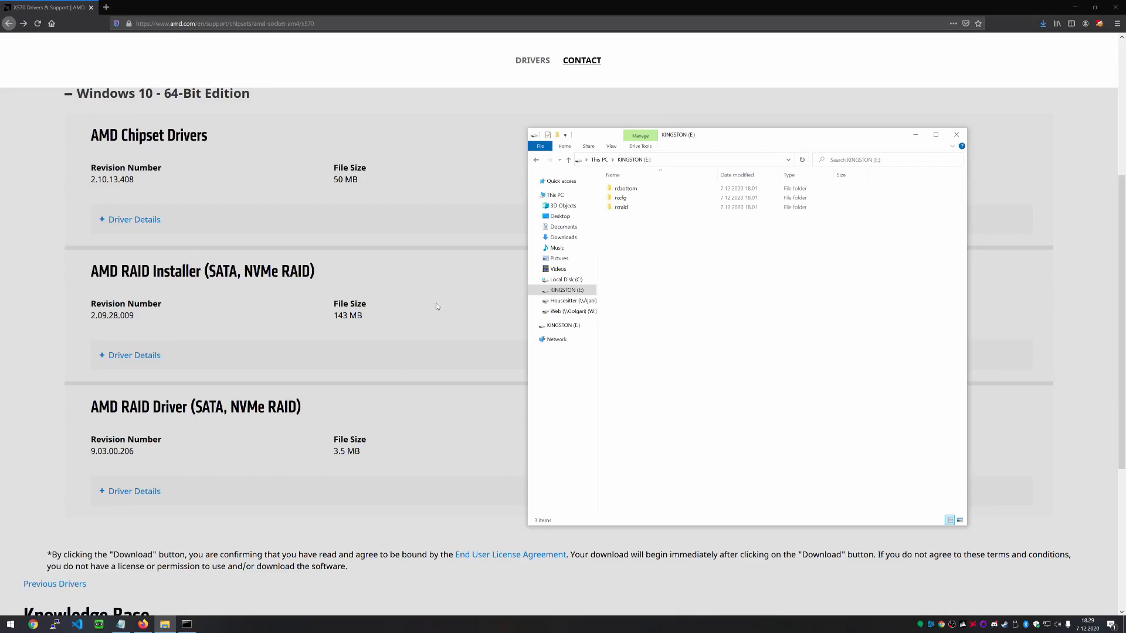
pyautogui.moveTo(430, 301)
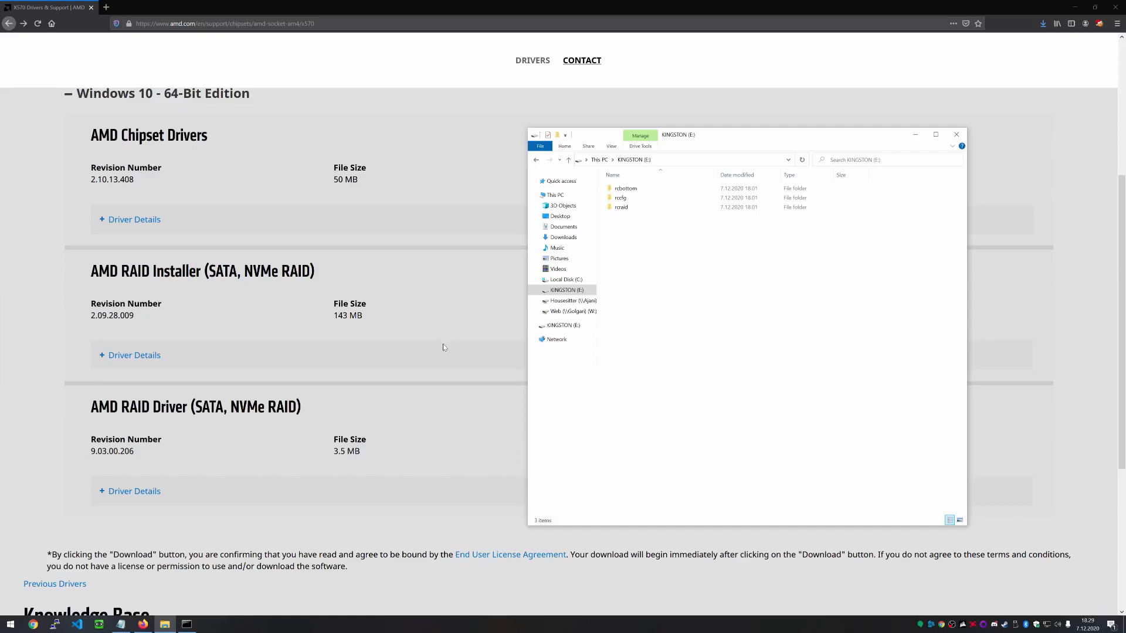
pyautogui.moveTo(408, 317)
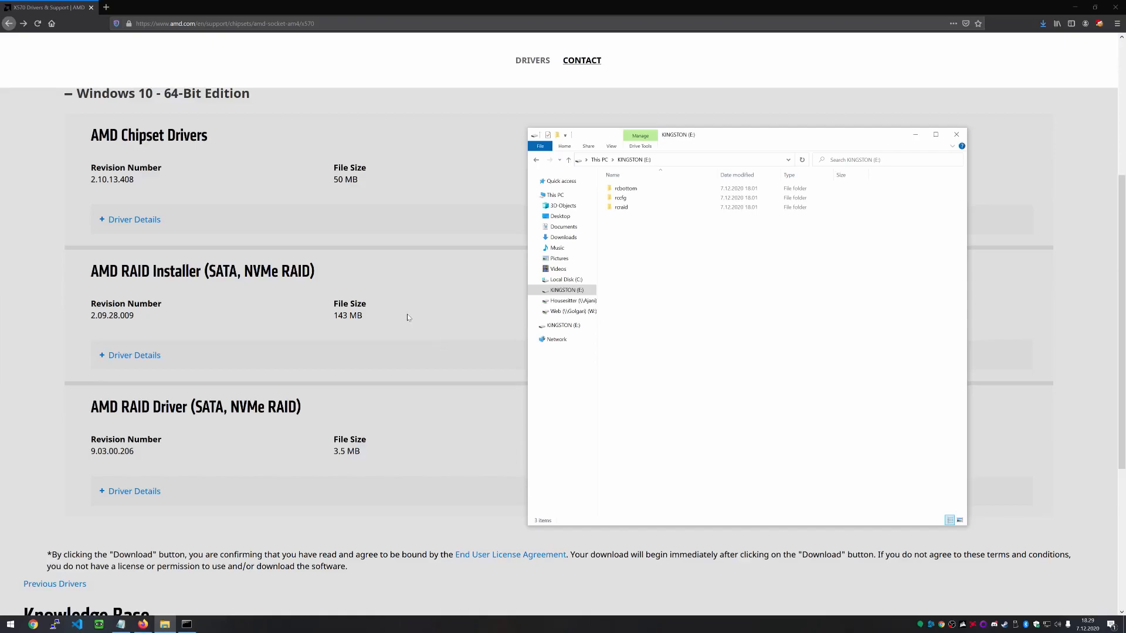
pyautogui.moveTo(409, 296)
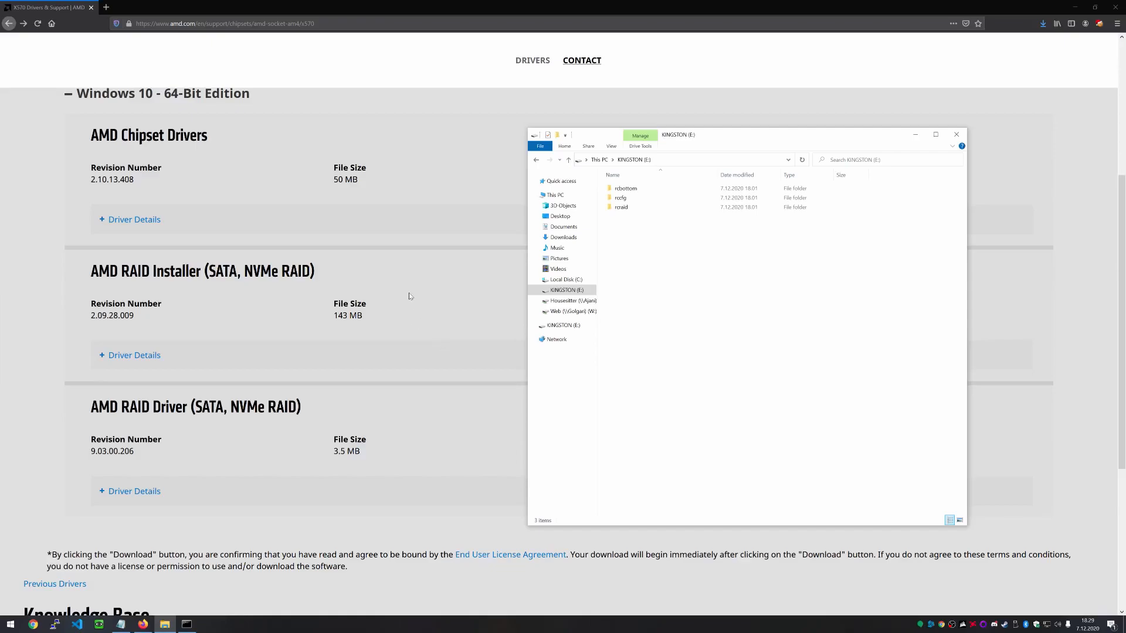
pyautogui.moveTo(343, 283)
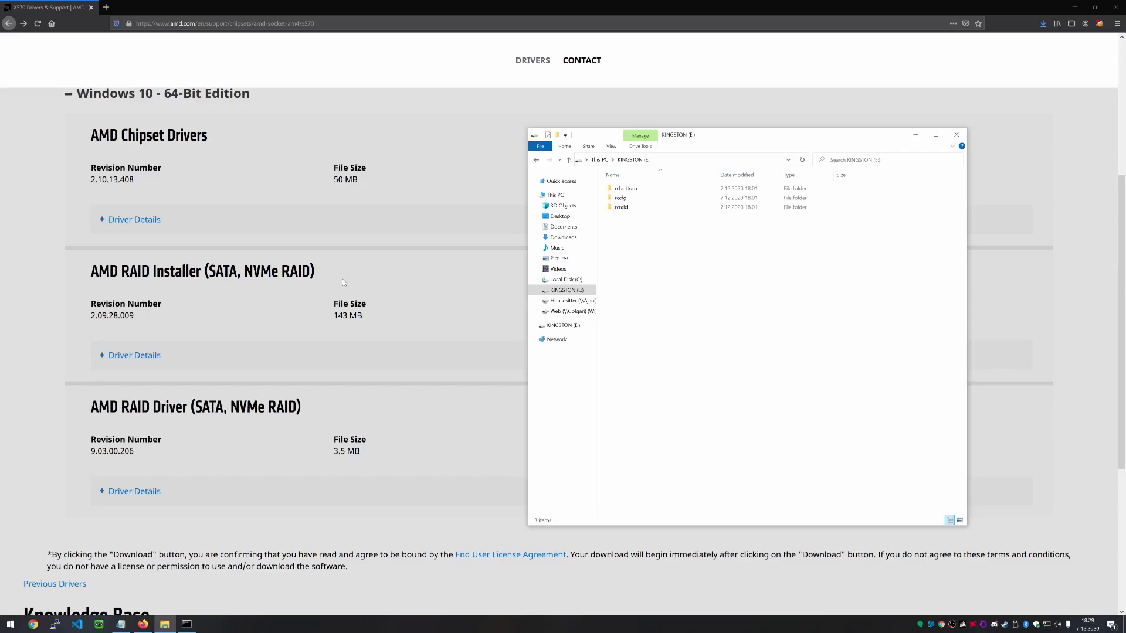
pyautogui.moveTo(331, 271)
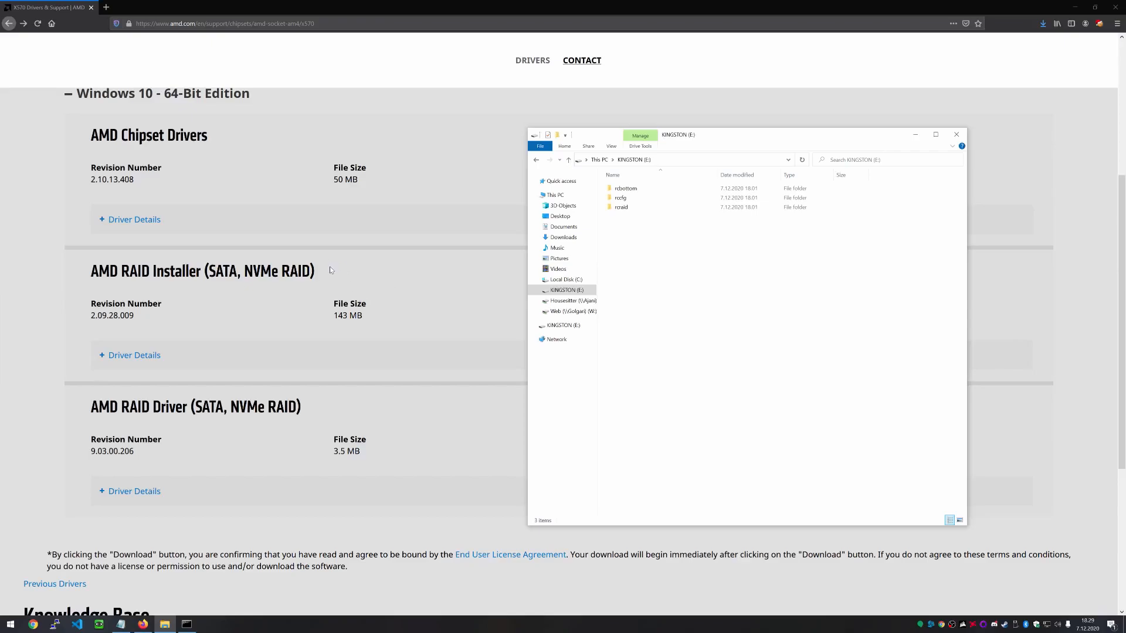
pyautogui.moveTo(289, 318)
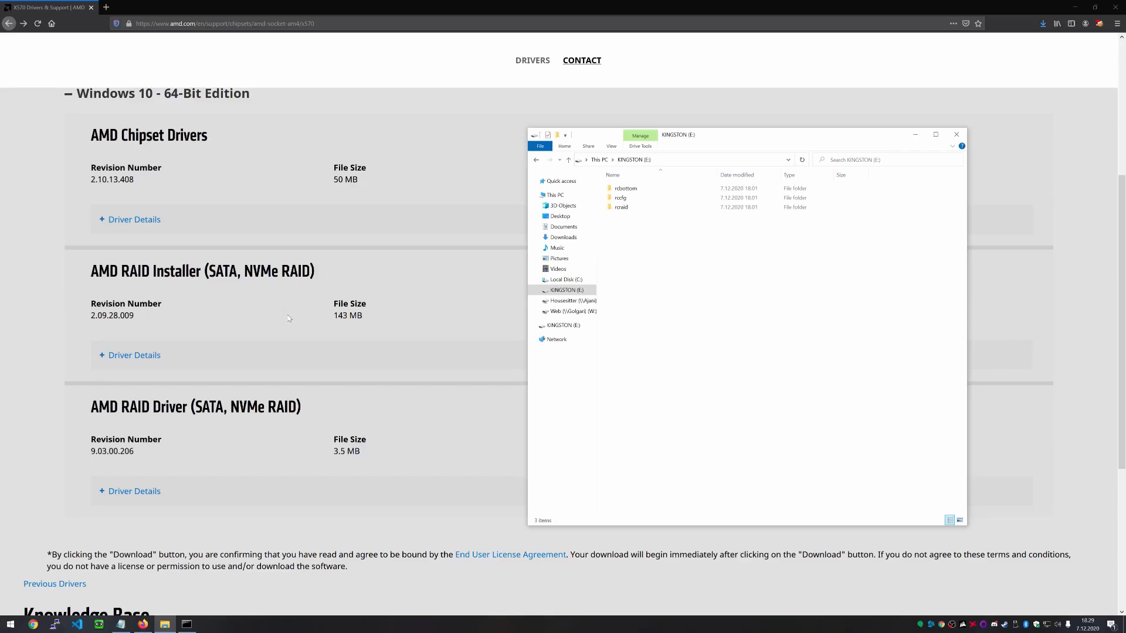
pyautogui.moveTo(312, 537)
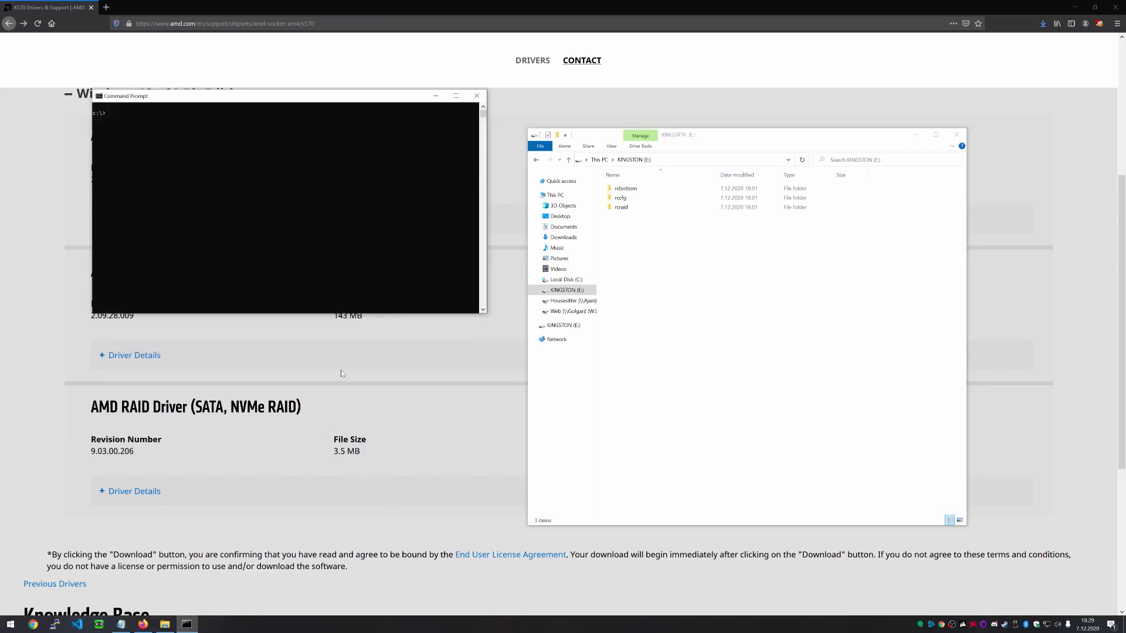
pyautogui.moveTo(323, 265)
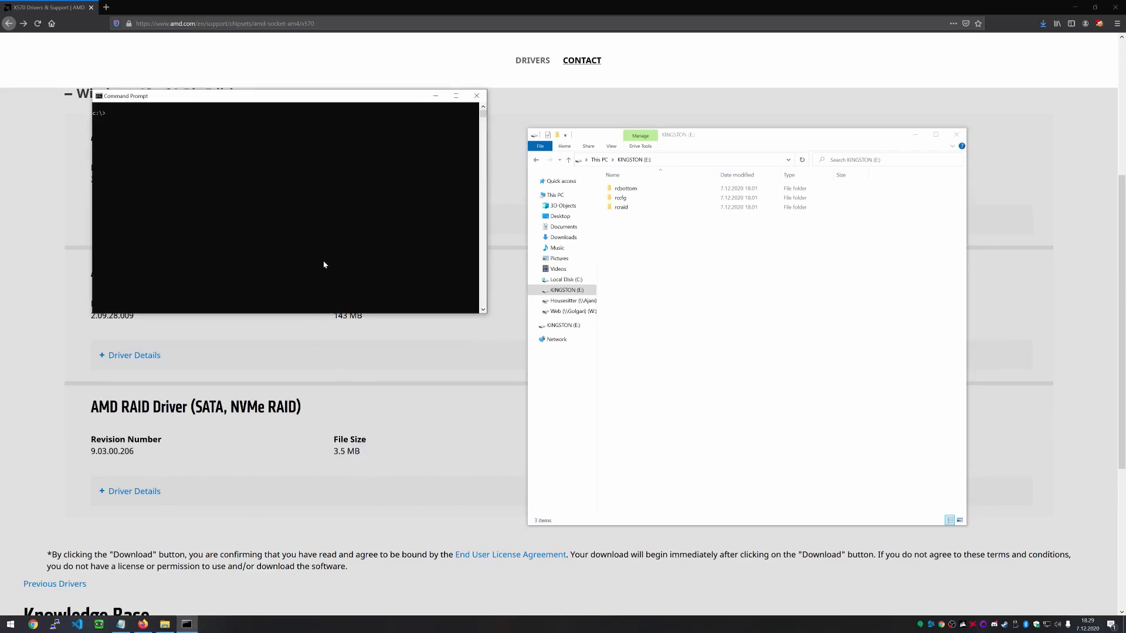
pyautogui.moveTo(172, 162)
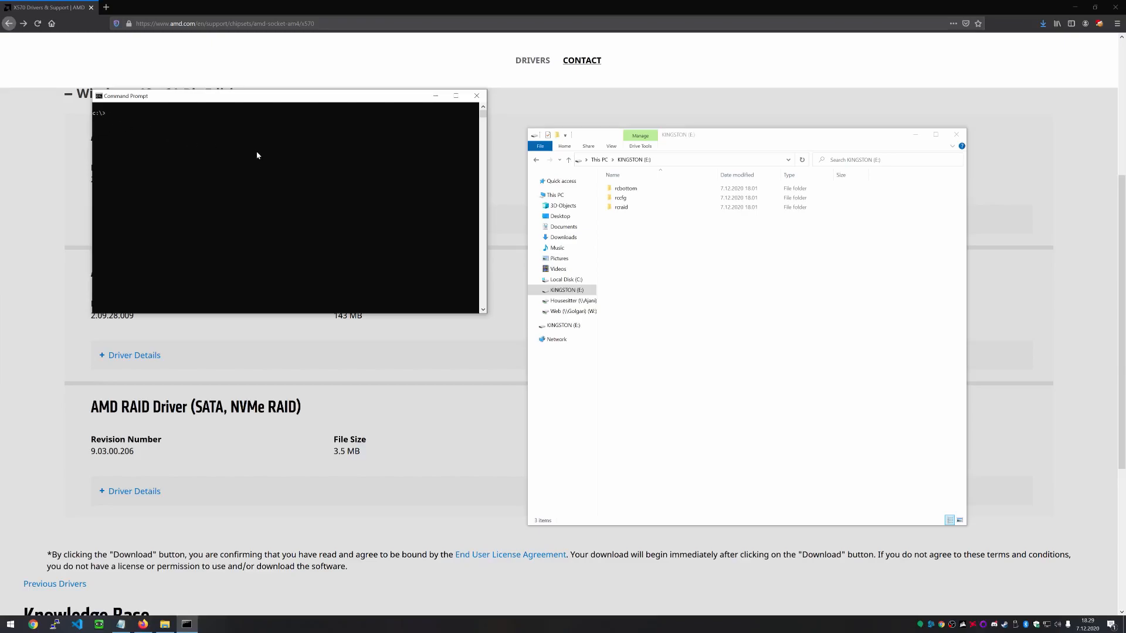
pyautogui.moveTo(264, 159)
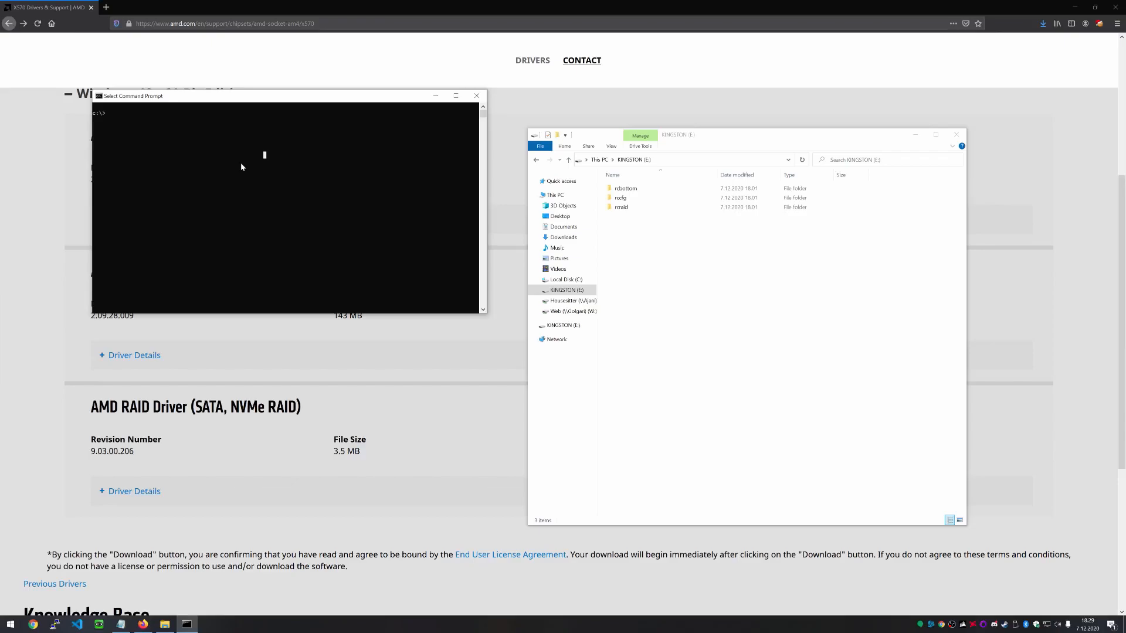
# - Switch Command Prompt to the USB drive and head into the rcbottom folder
pyautogui.write('d:')
pyautogui.write('dir')
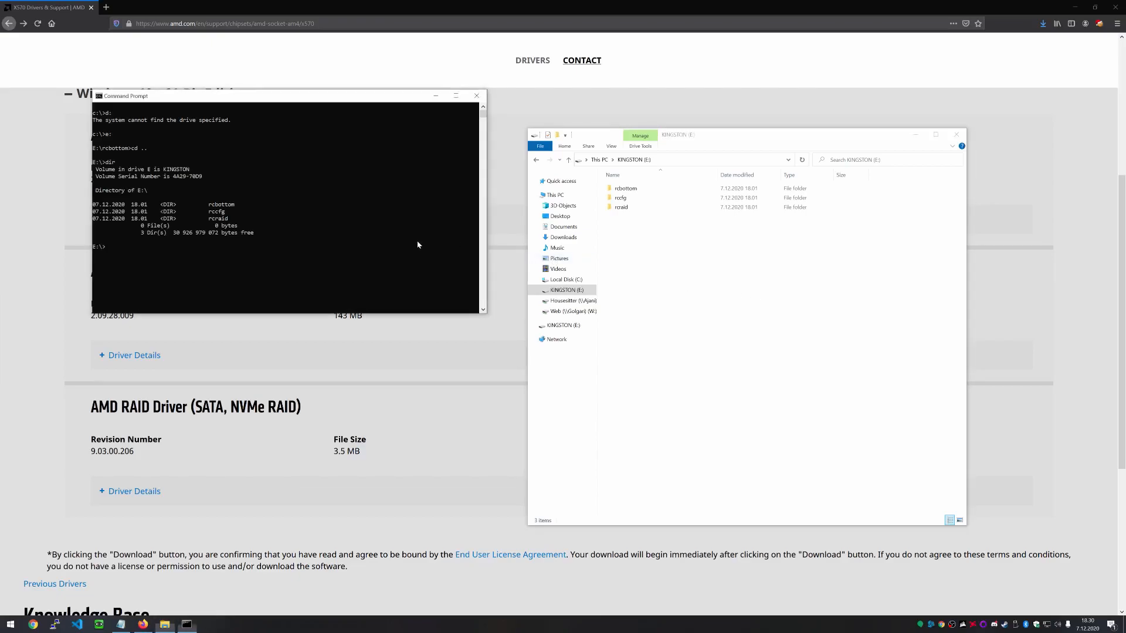
pyautogui.moveTo(368, 221)
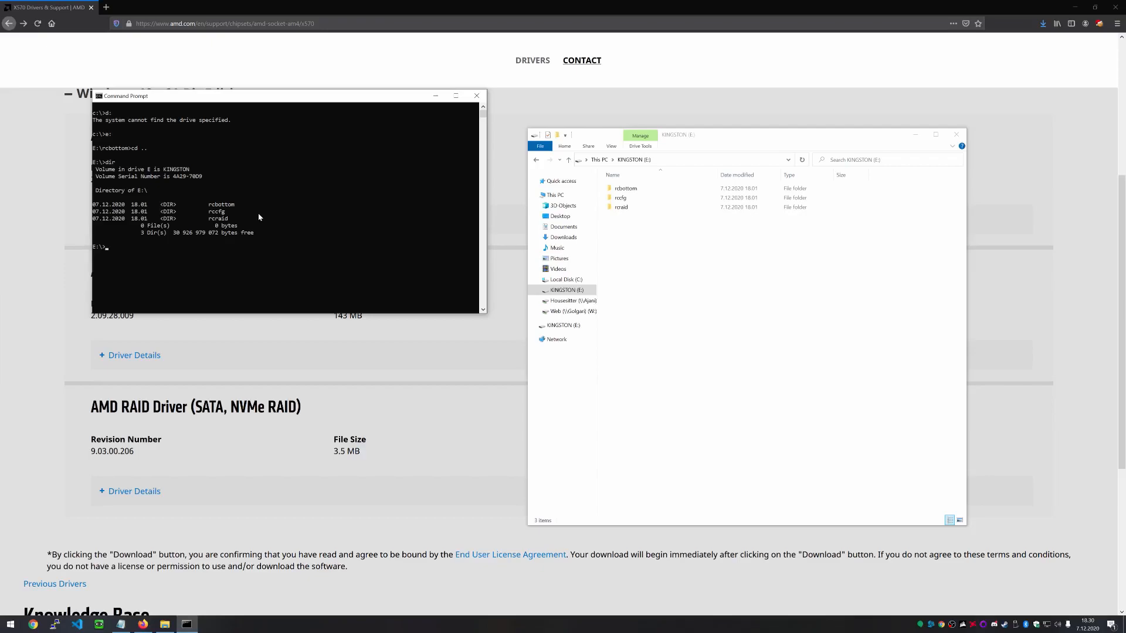
pyautogui.moveTo(279, 216)
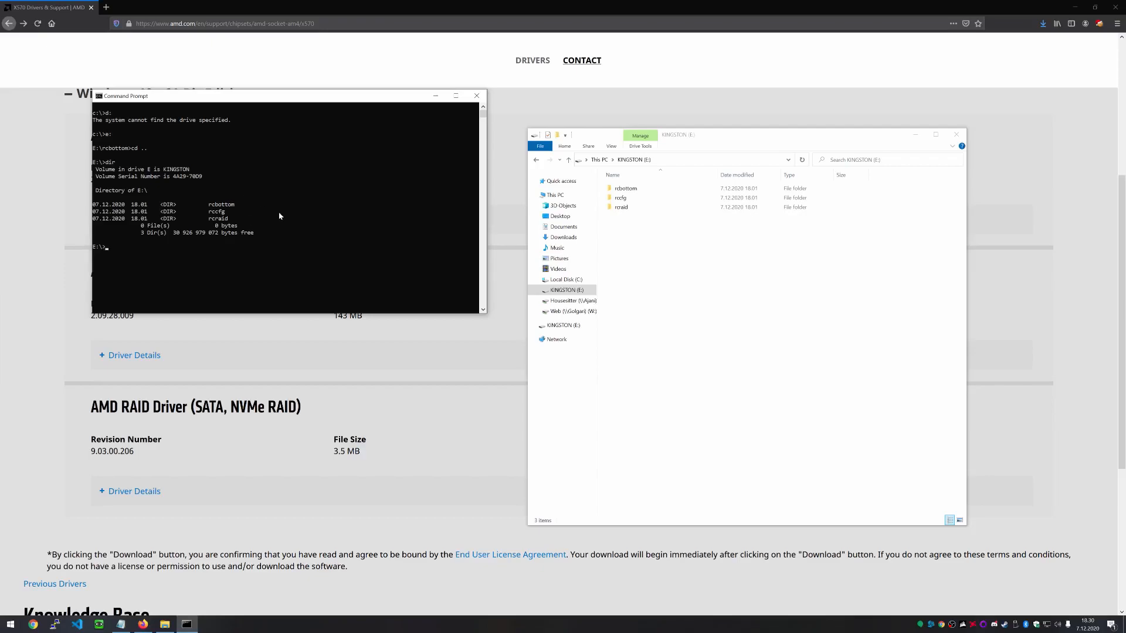
pyautogui.moveTo(299, 233)
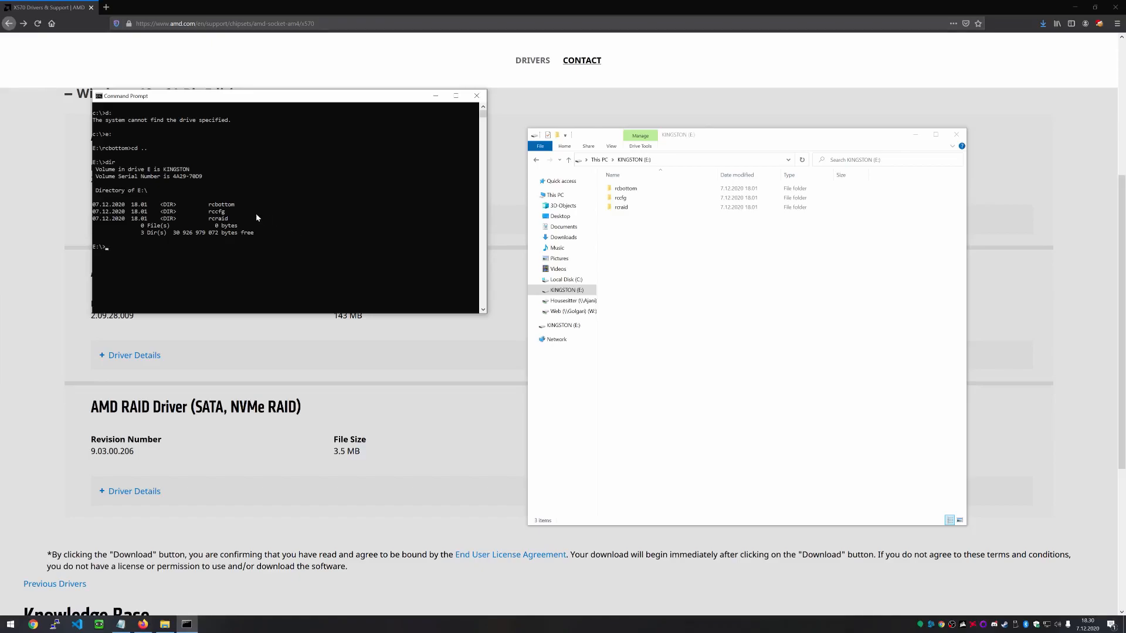
pyautogui.moveTo(237, 210)
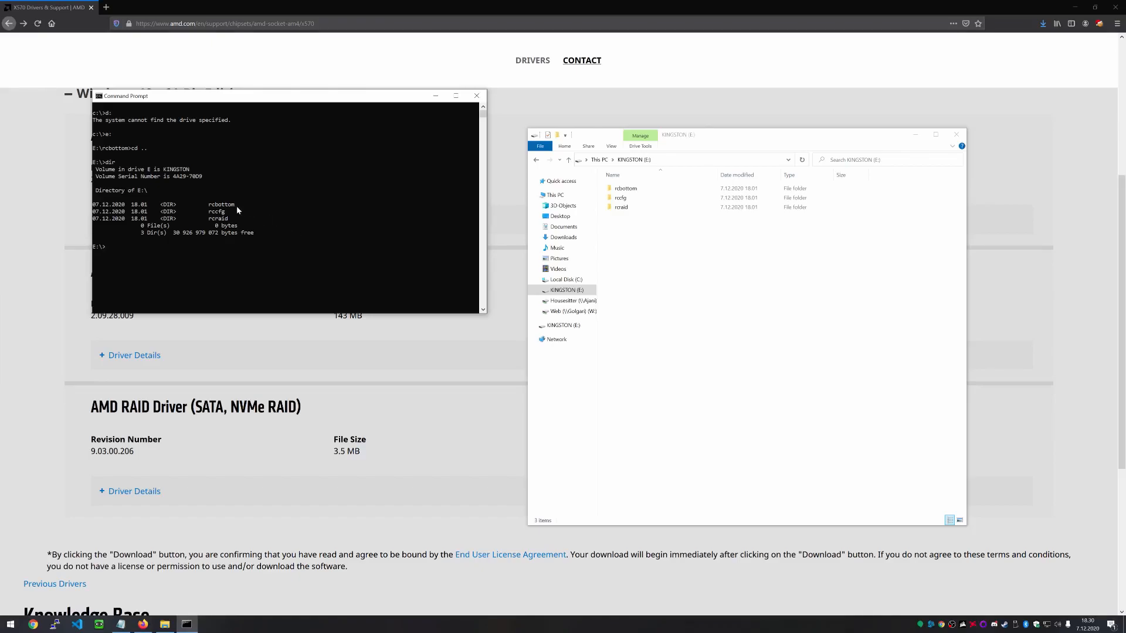
pyautogui.moveTo(226, 225)
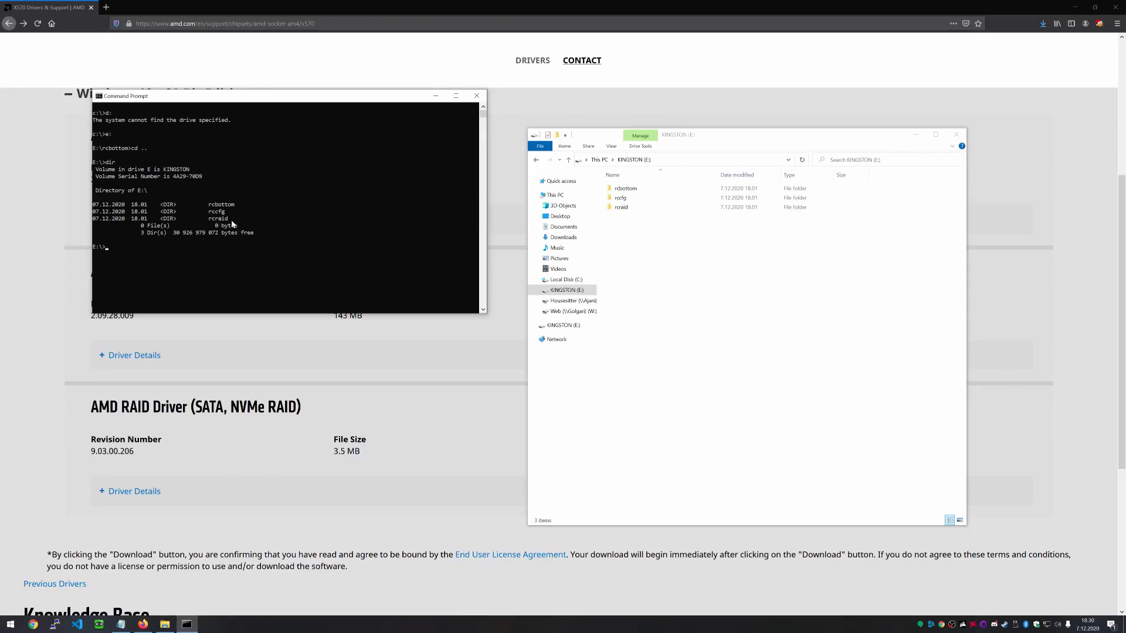
pyautogui.moveTo(229, 216)
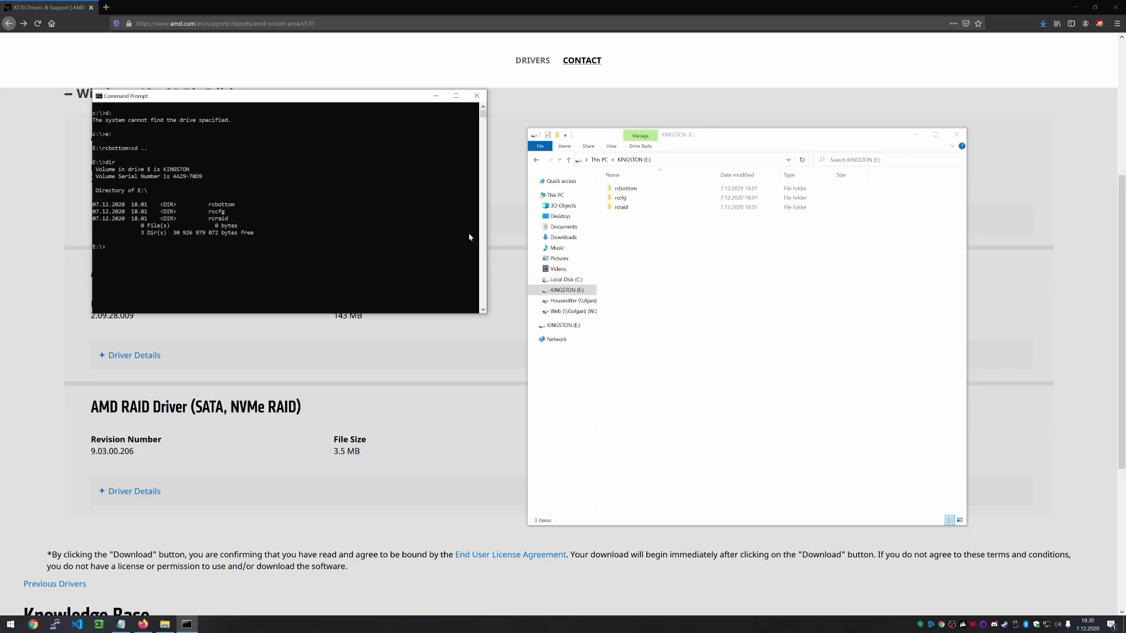
pyautogui.moveTo(711, 317)
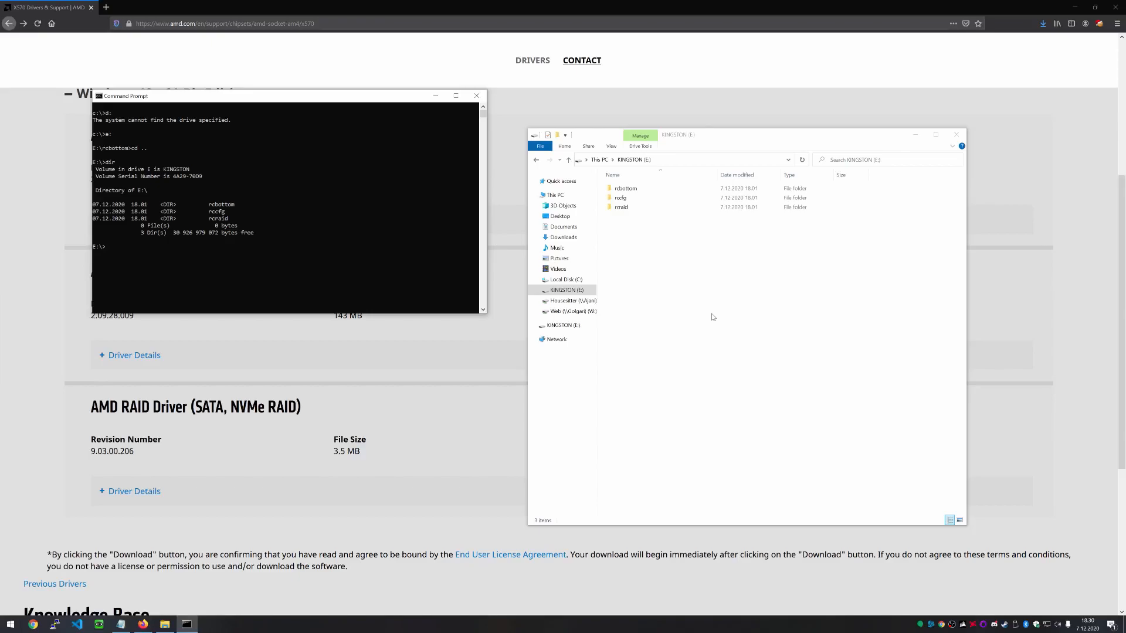
pyautogui.write('cd rcbottom')
pyautogui.write('dir')
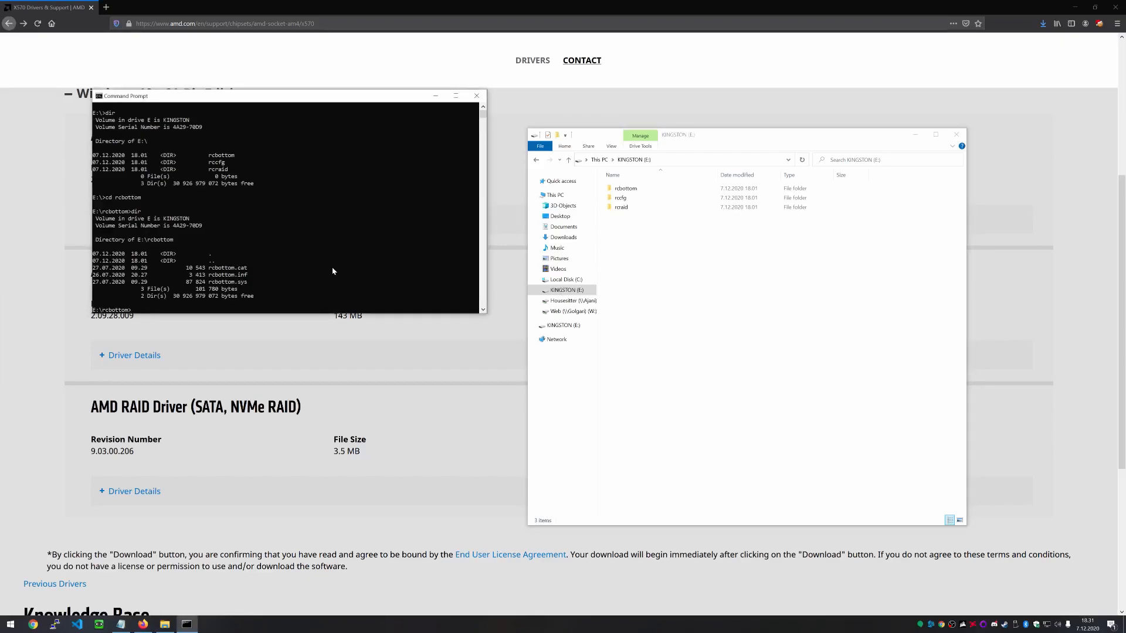
pyautogui.moveTo(241, 283)
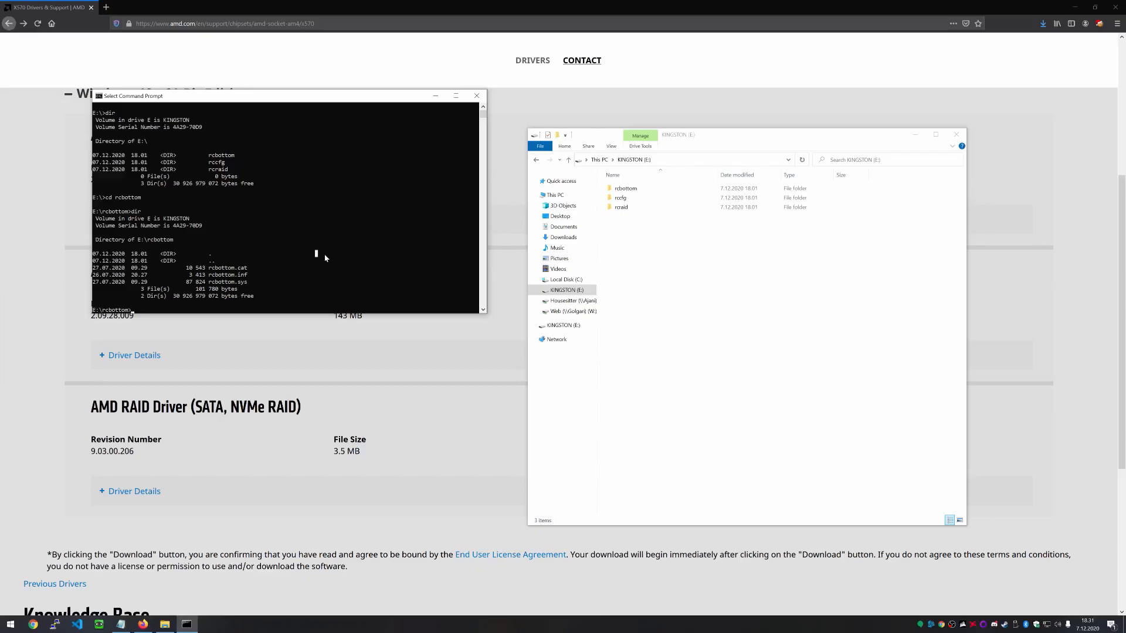
# - Type pnputil -i -a rcbottom.inf at the E:\rcbottom prompt without running it
pyautogui.write('pnputil -i -a')
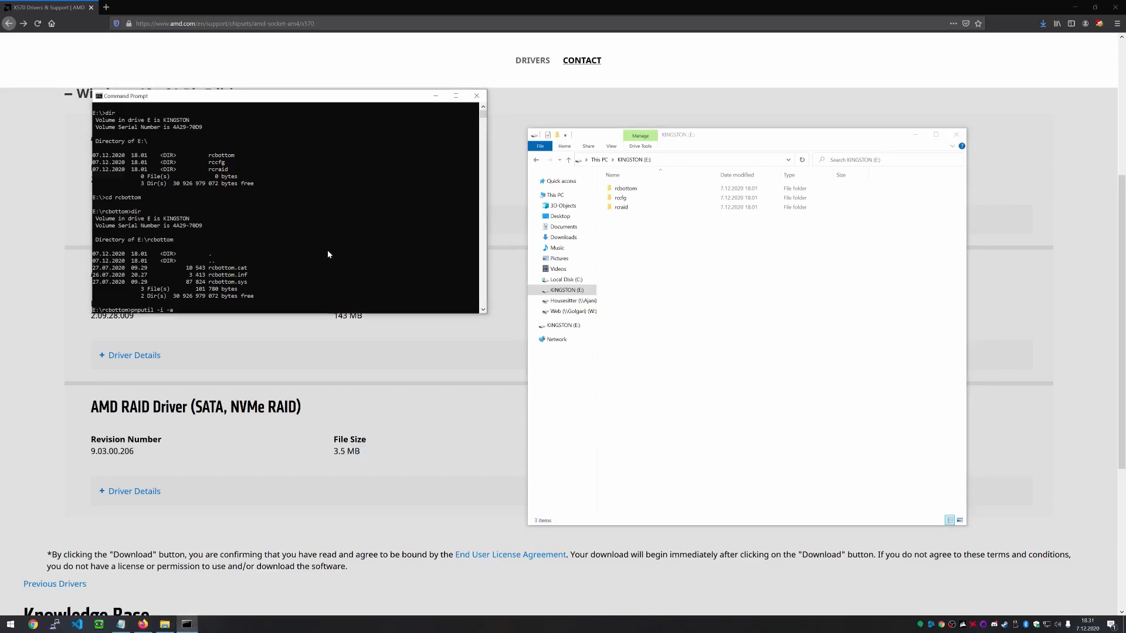
pyautogui.moveTo(354, 292)
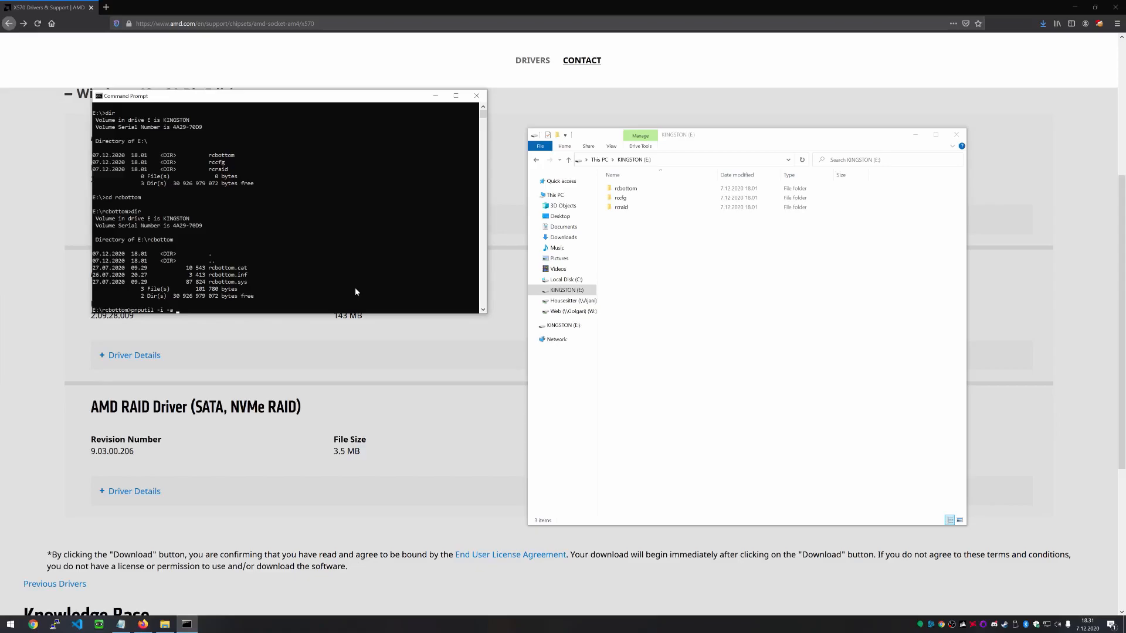
pyautogui.write('rcbottom.inf')
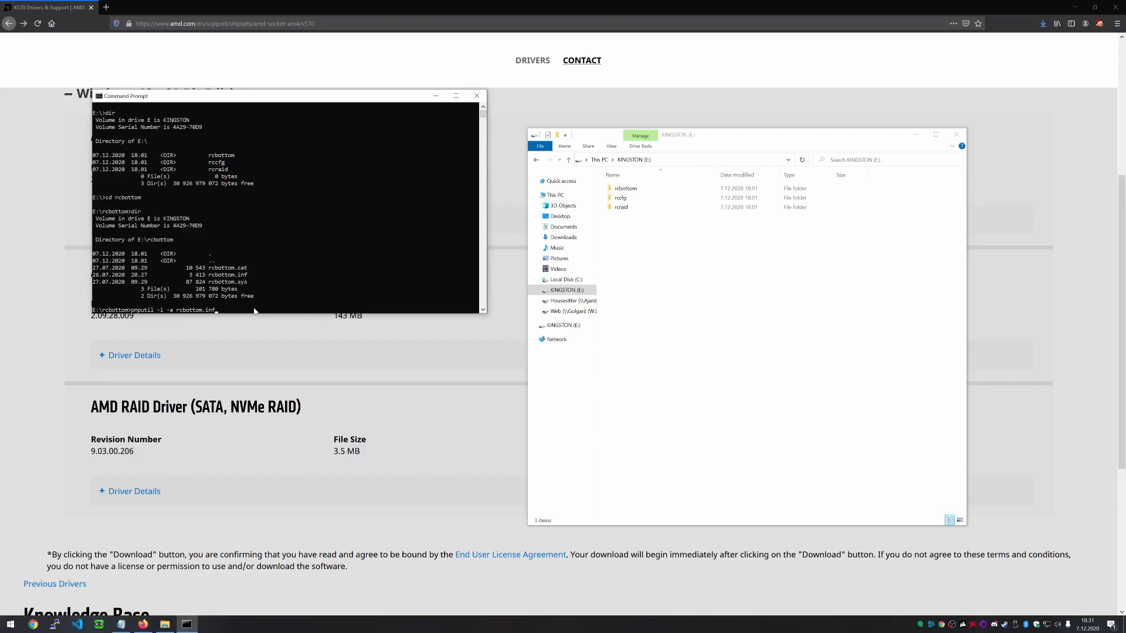
pyautogui.moveTo(258, 299)
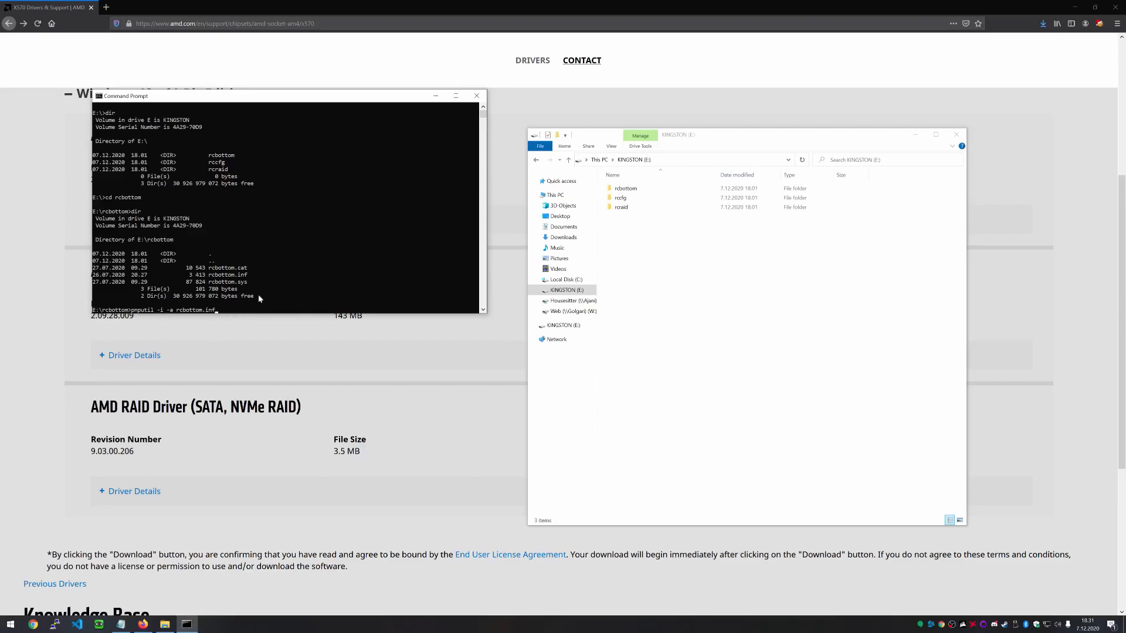
pyautogui.moveTo(359, 338)
pyautogui.write('cd rcraid')
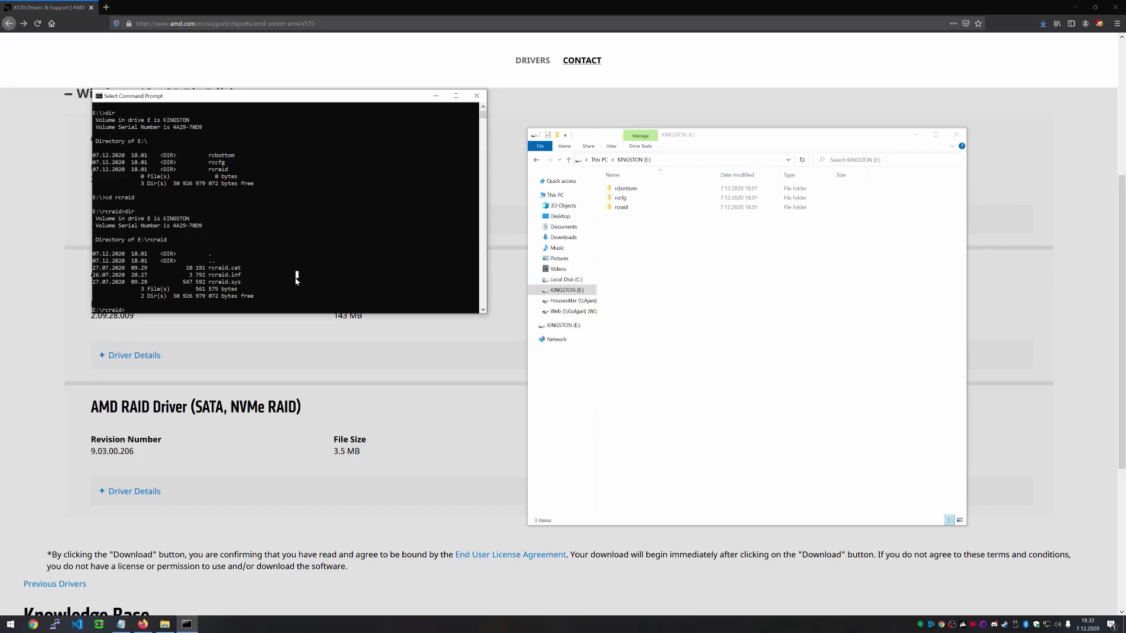
# - Type the pnputil -i -a command for the rcraid driver, then exit
pyautogui.write('pnputil -i -a rcraid.catr')
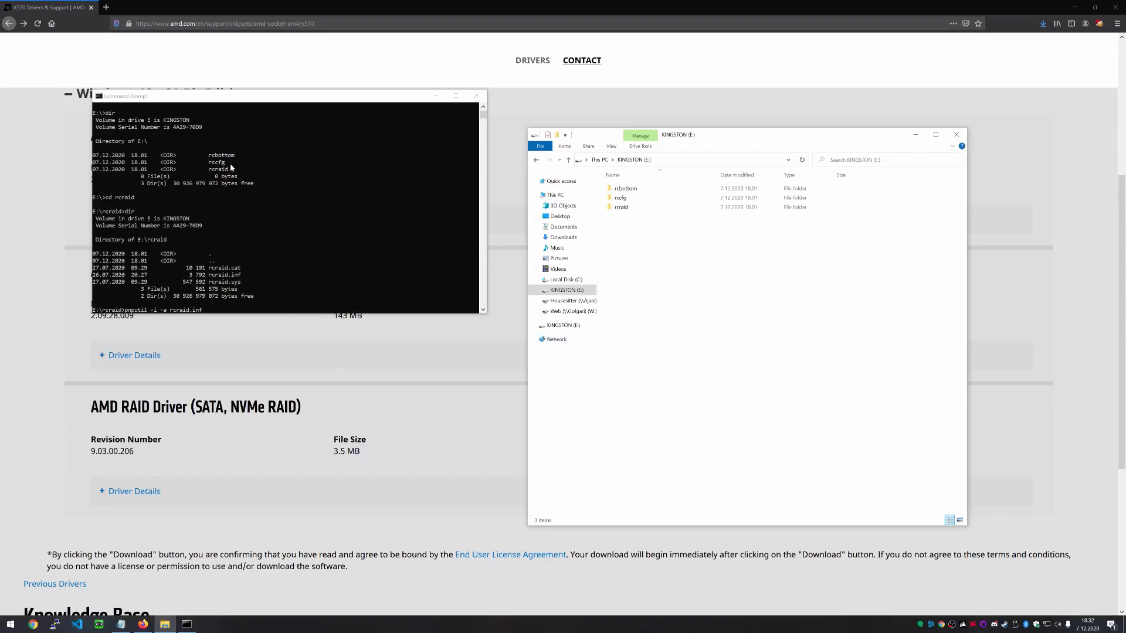
pyautogui.moveTo(267, 308)
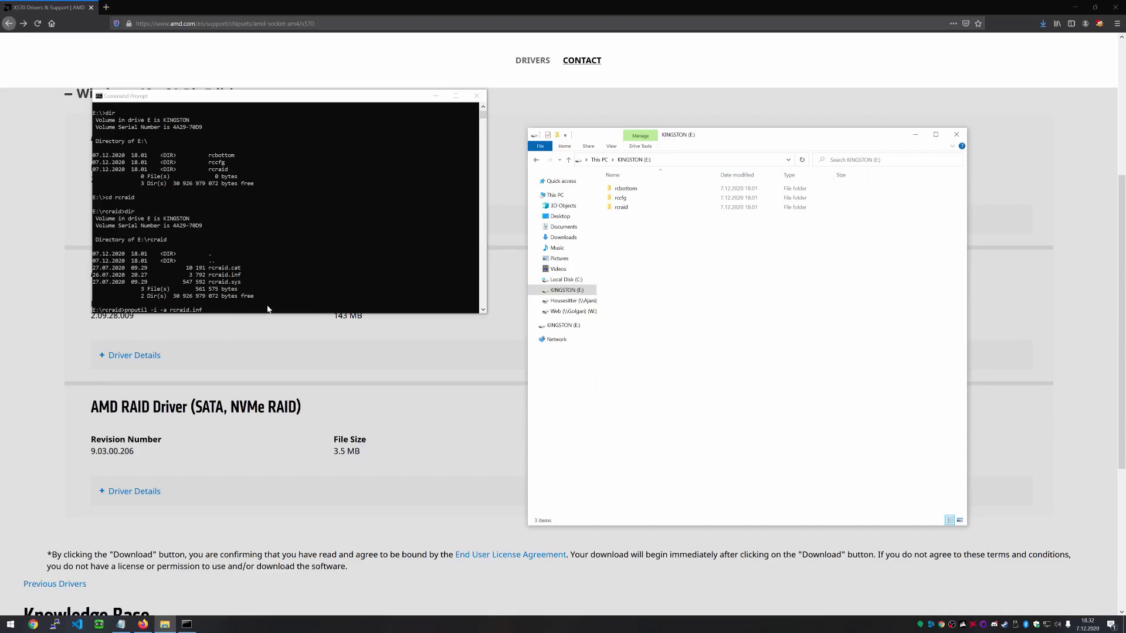
pyautogui.moveTo(292, 286)
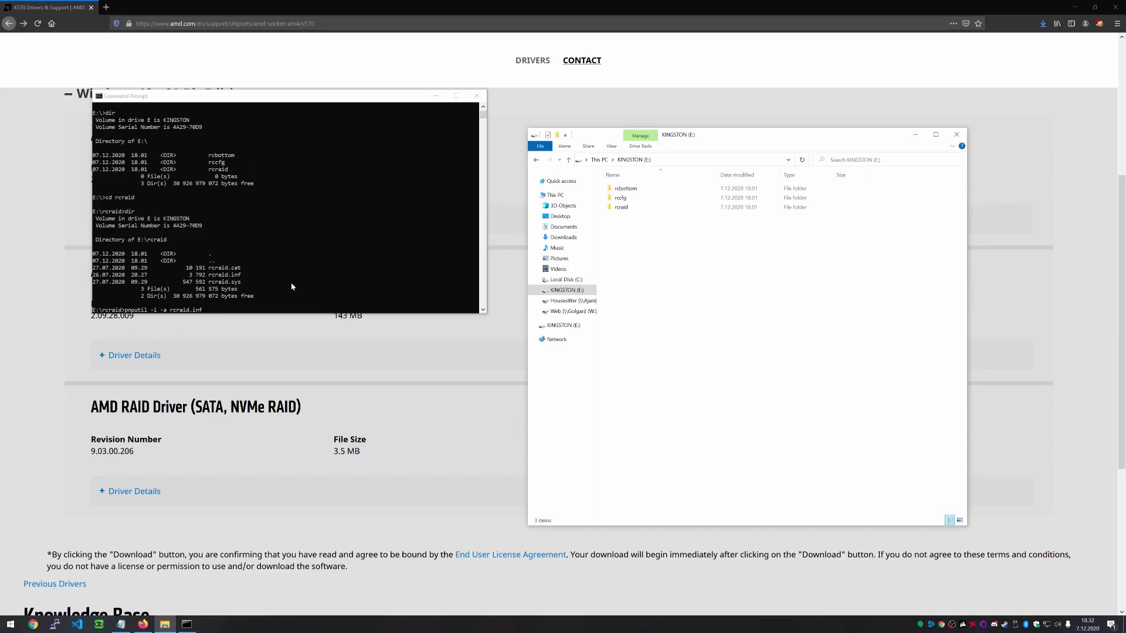
pyautogui.moveTo(284, 308)
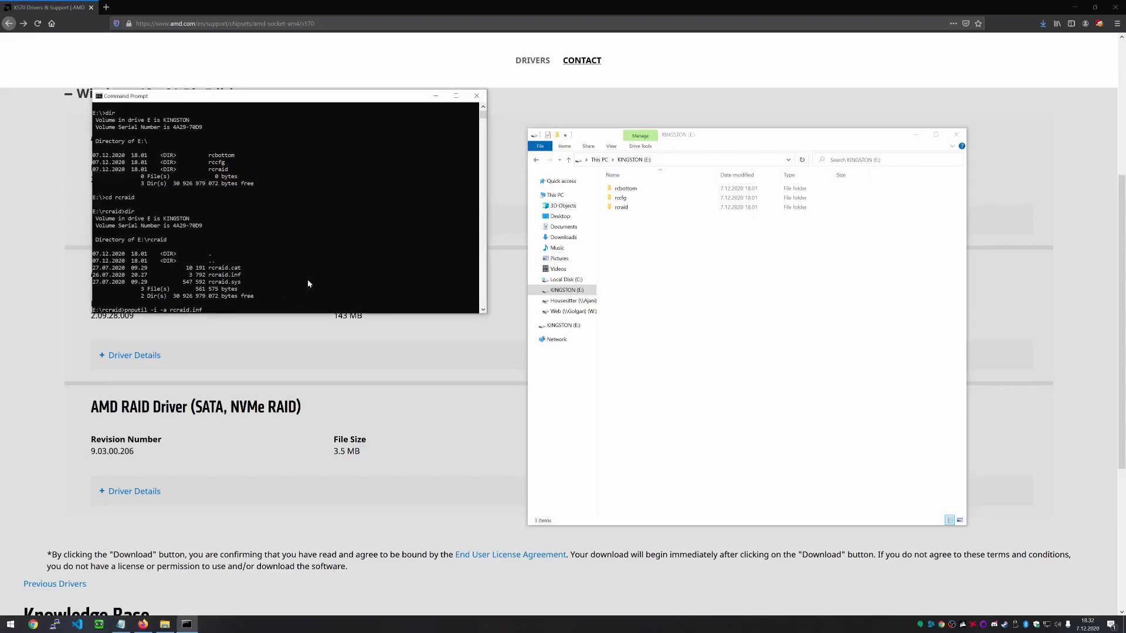
pyautogui.write('exit')
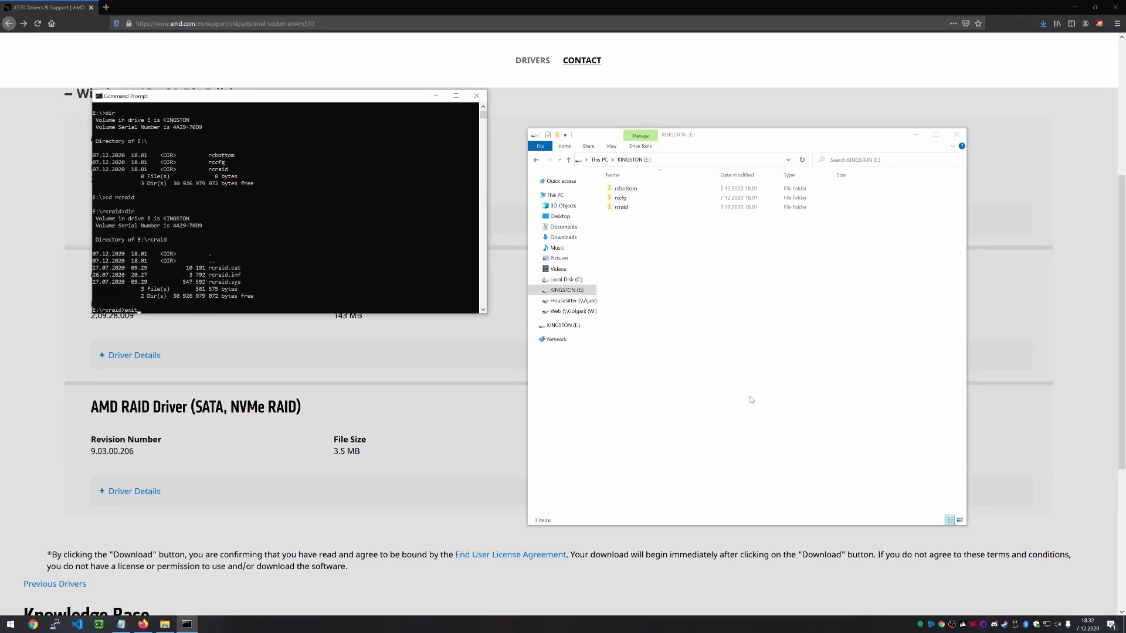
pyautogui.moveTo(374, 296)
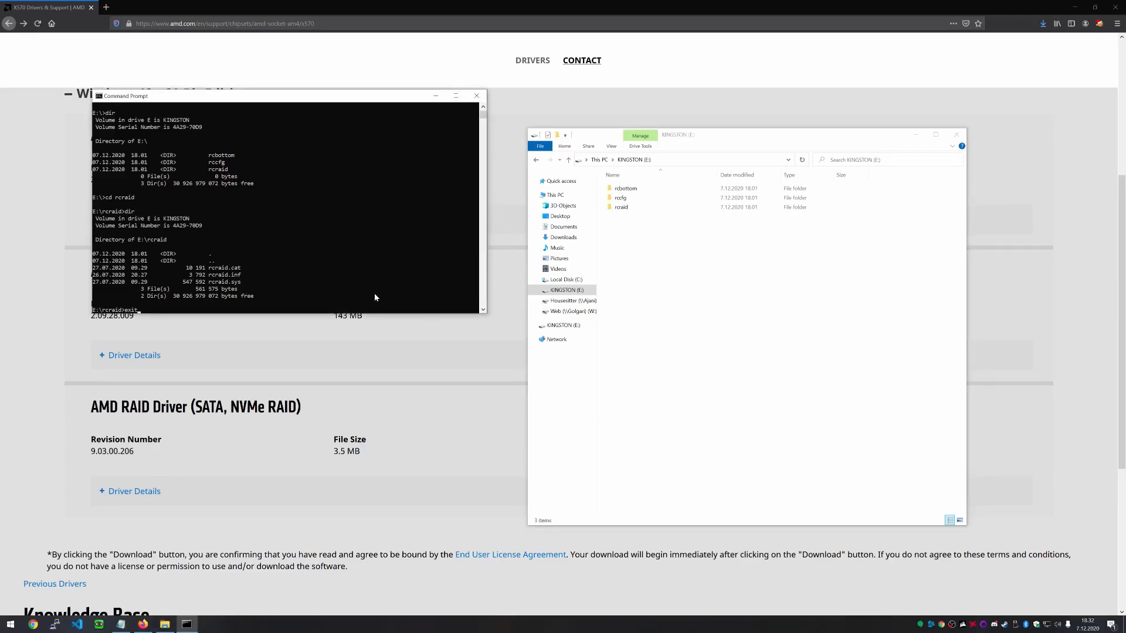